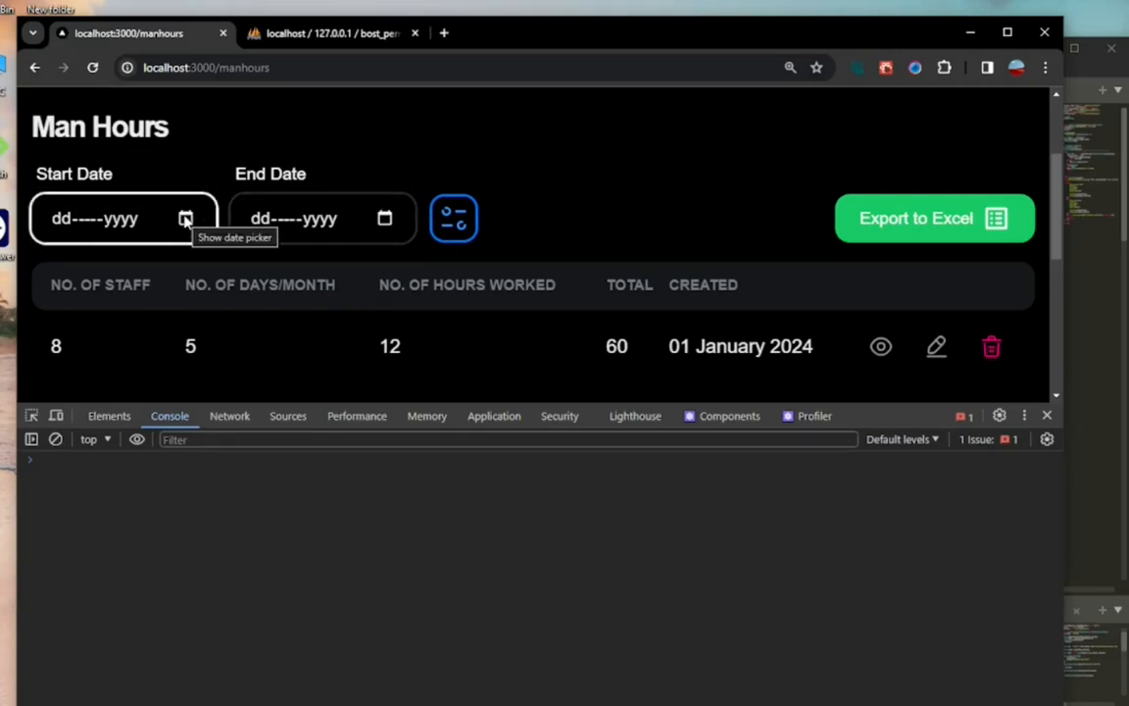
- Filter the Man Hours records with start date 01-Jan-2024 and end date 02-Jan-2024
left_click(184, 217)
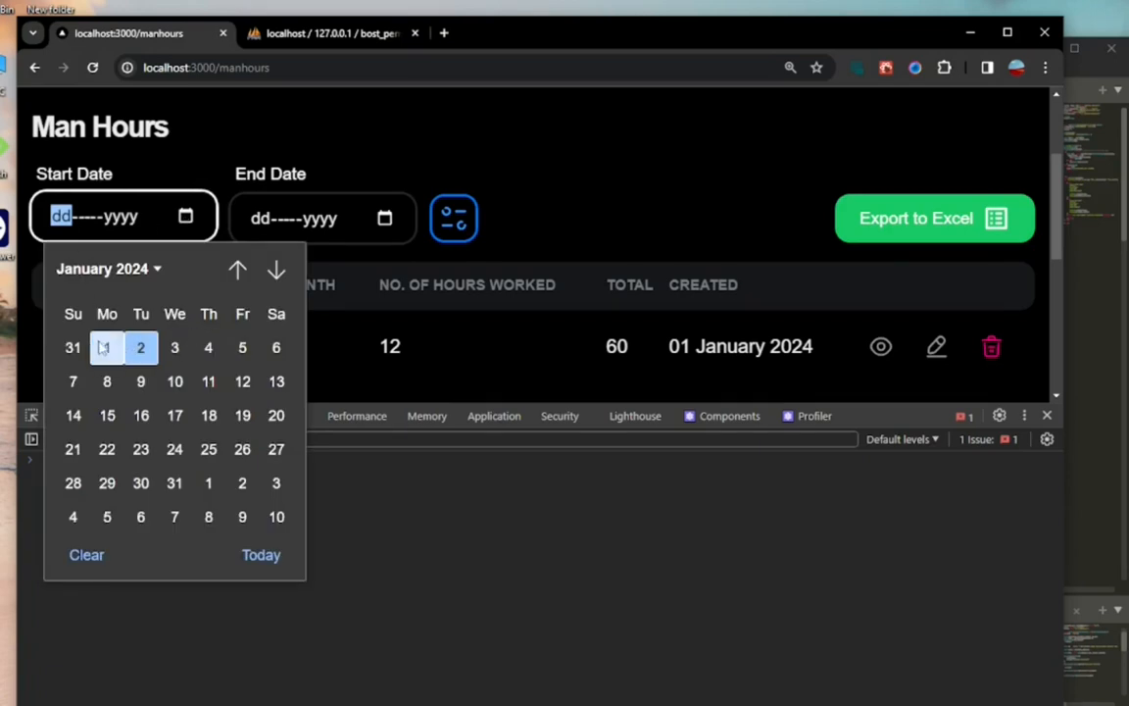
left_click(106, 349)
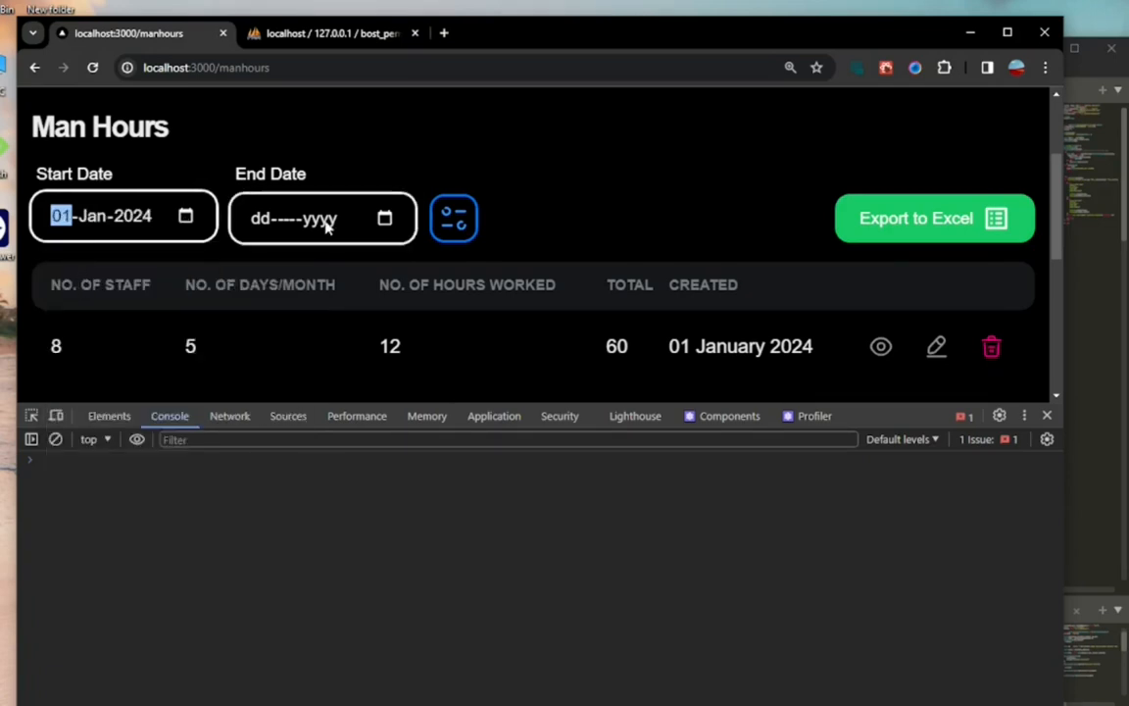
left_click(321, 216)
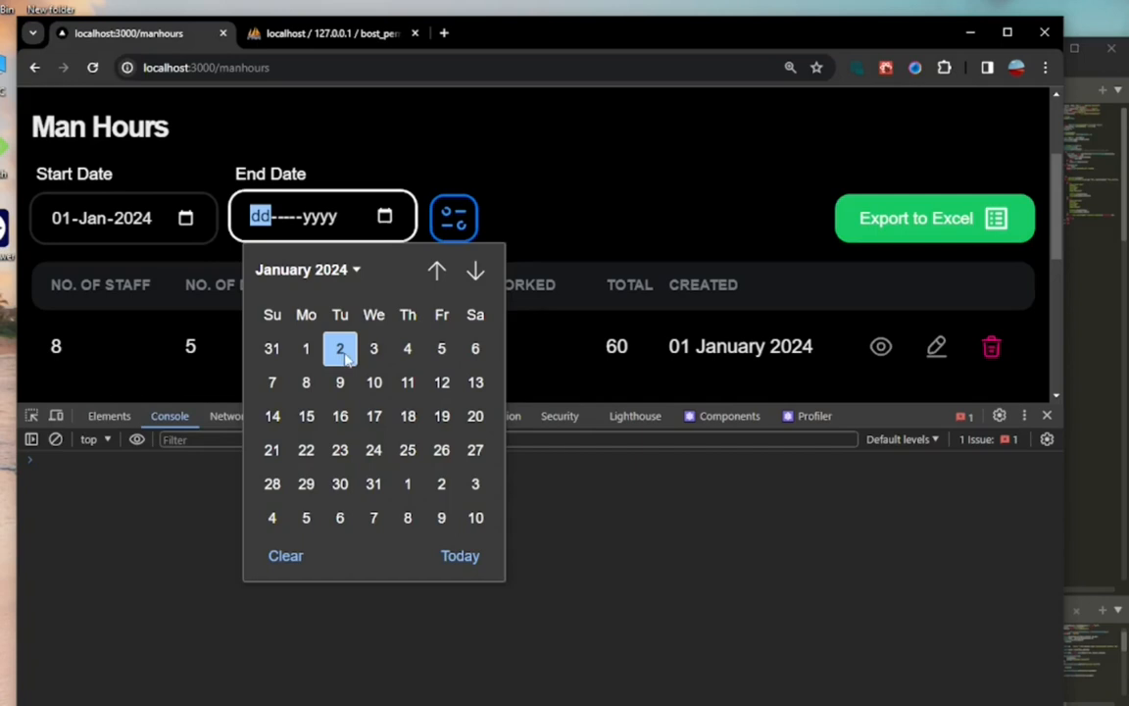
left_click(339, 349)
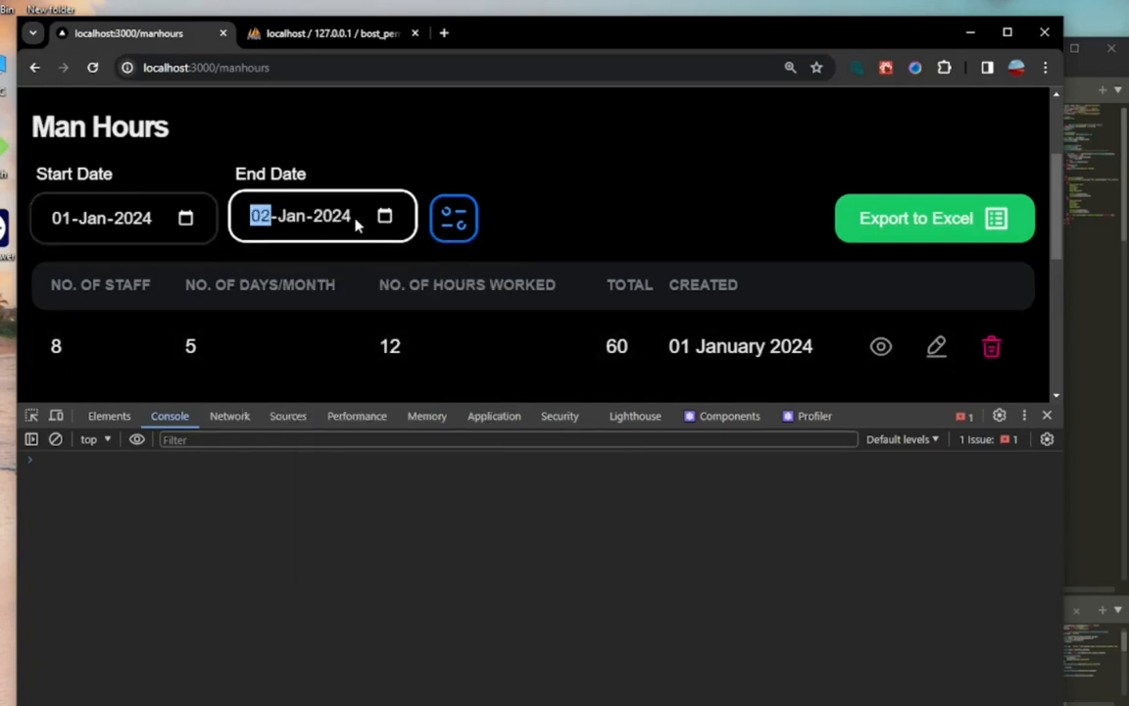
left_click(453, 218)
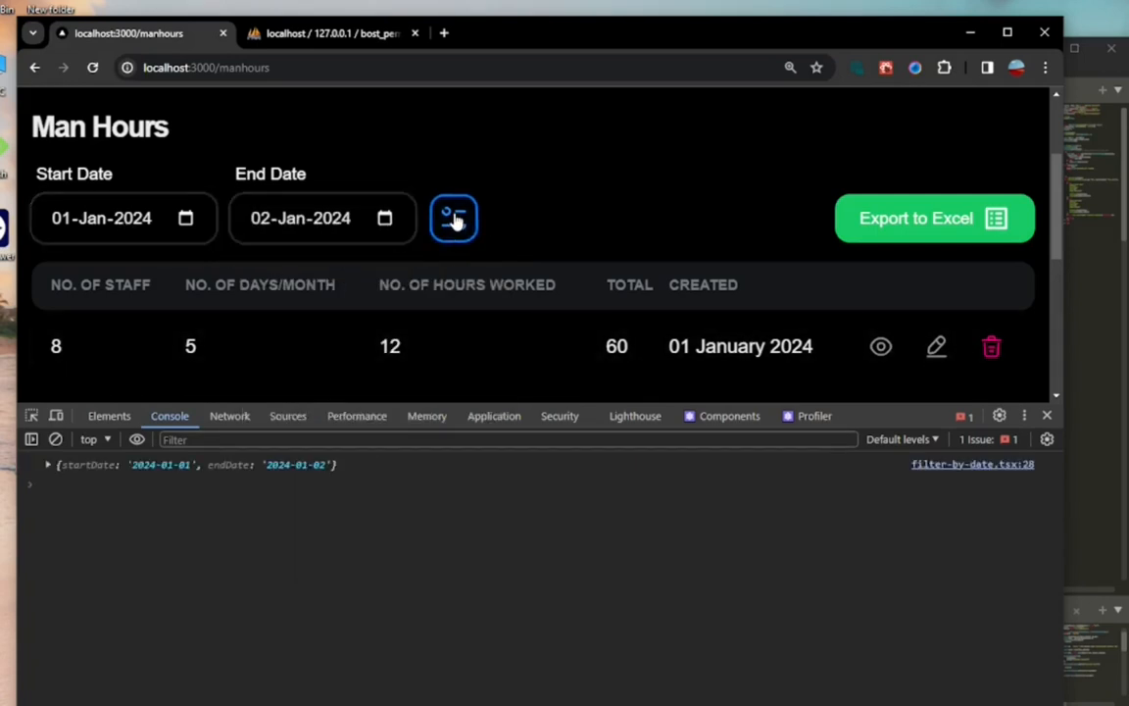
- Expand the logged startDate and endDate object in the Console
left_click(47, 462)
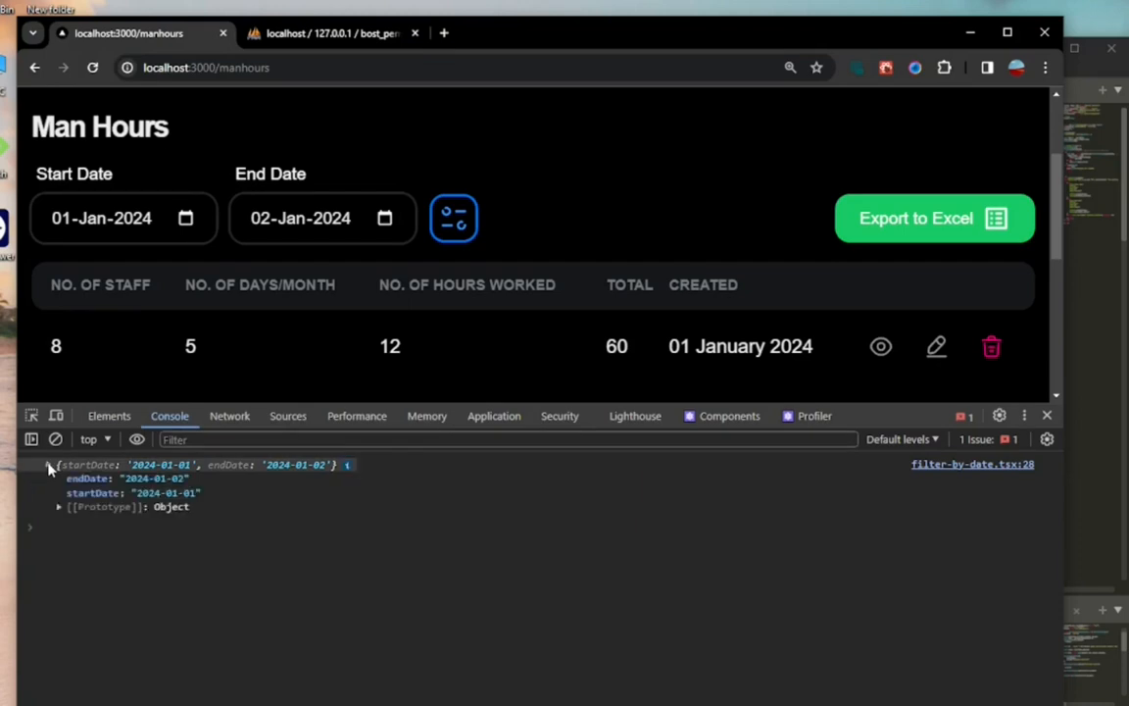
left_click(47, 463)
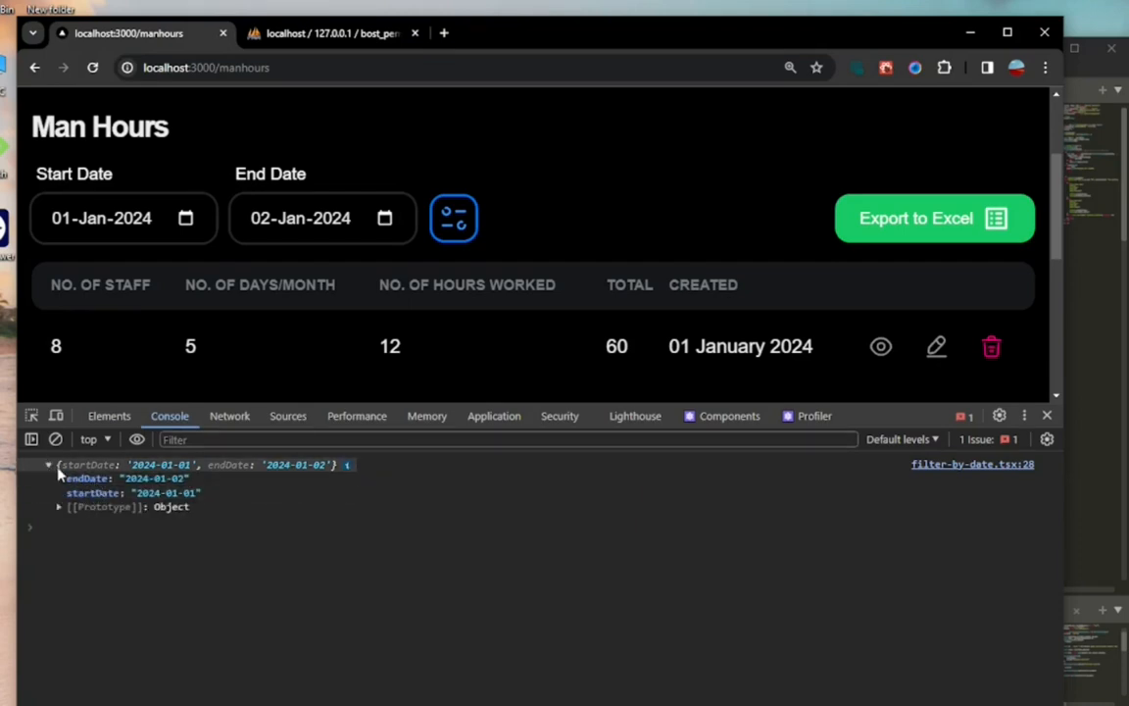
- Inspect the filter-by-date request's response and its moduleName, startDate and endDate payload in the Network panel
left_click(229, 415)
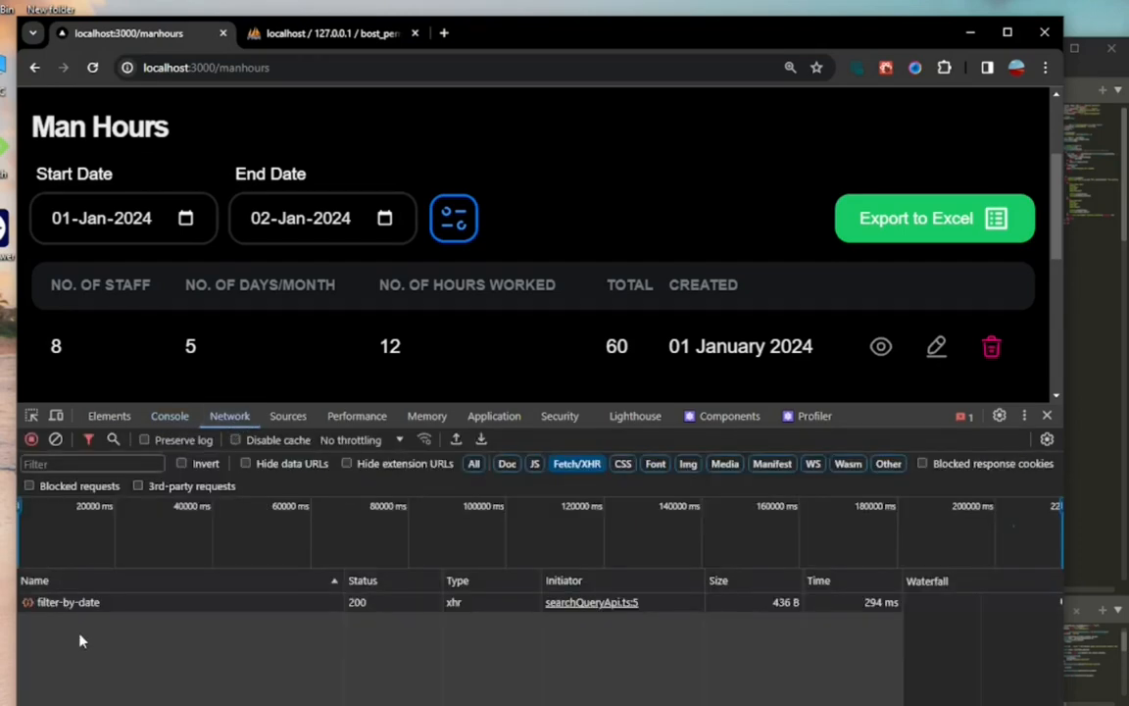
left_click(68, 601)
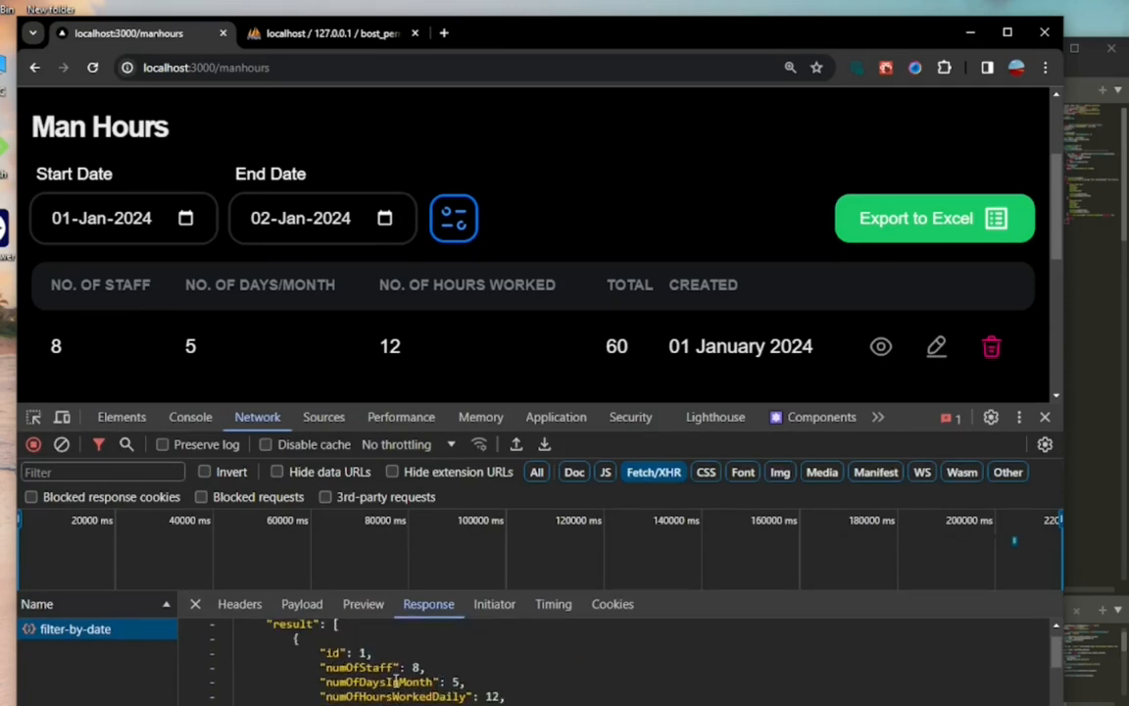
scroll("down", 3)
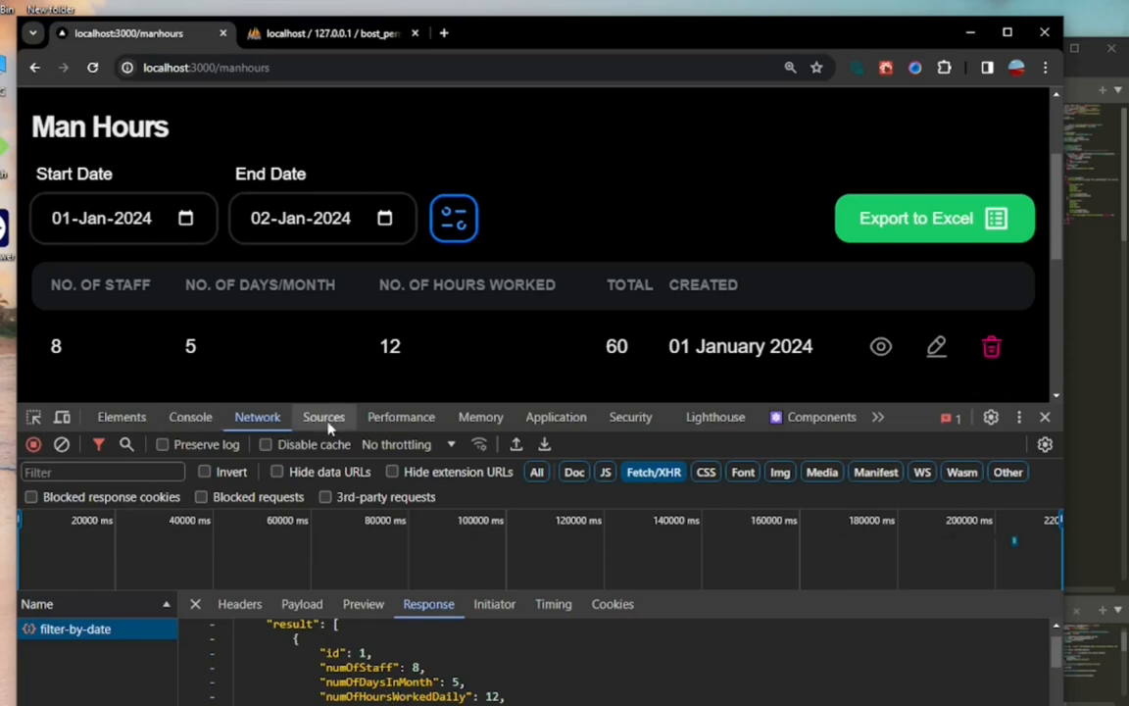
left_click(302, 603)
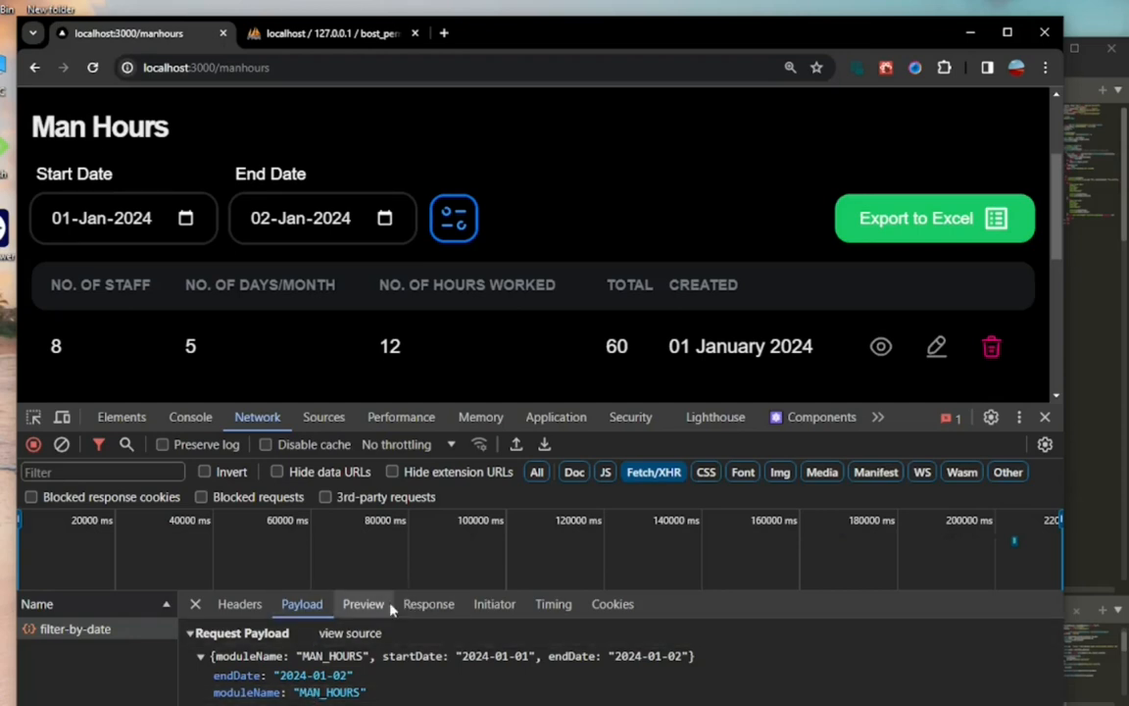
left_click(427, 603)
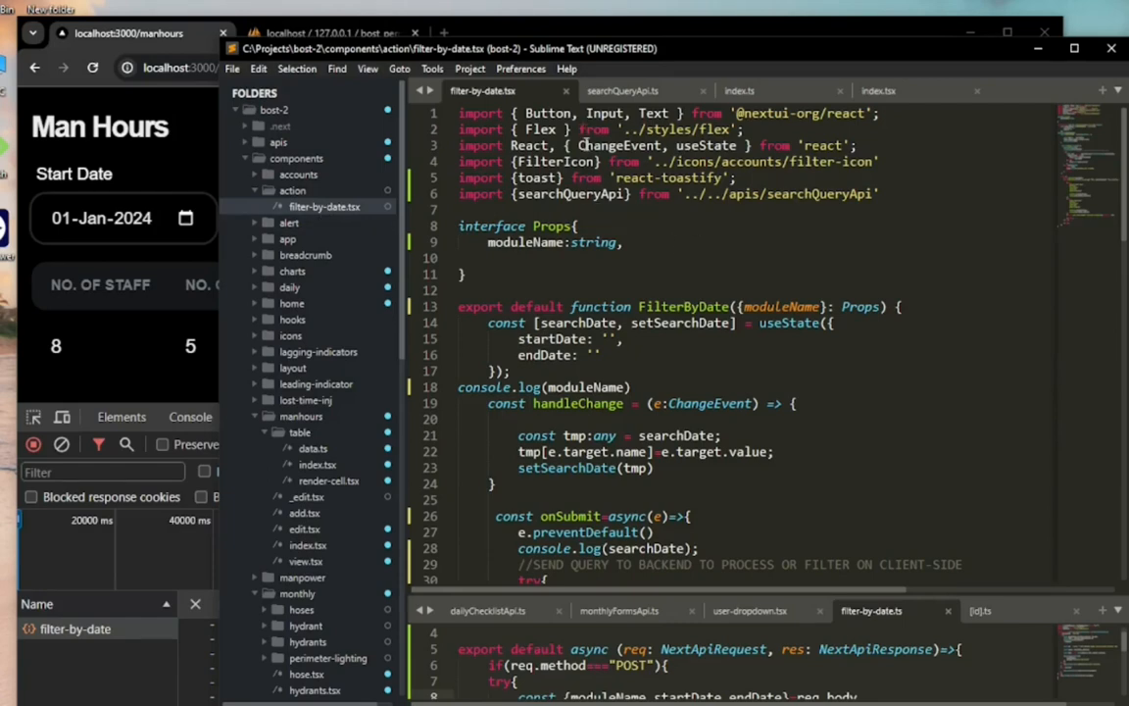
mouse_move(638, 255)
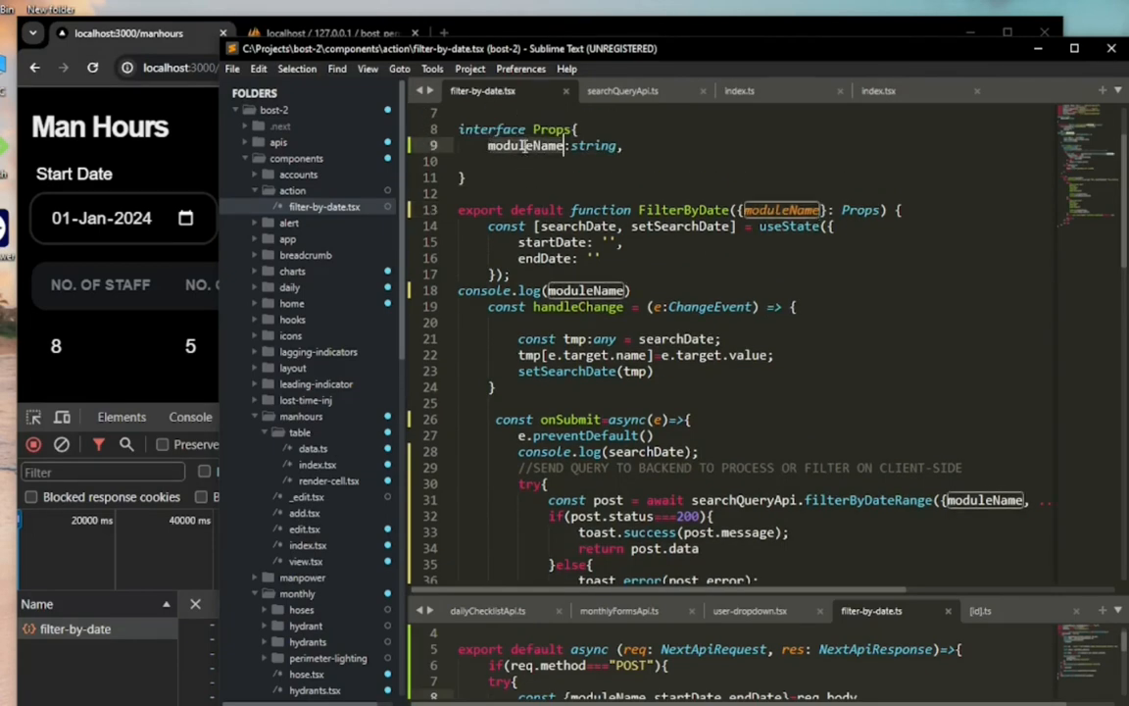
- Scroll through filter-by-date.tsx reviewing useState, handleChange, the date inputs and onSubmit
scroll("down", 3)
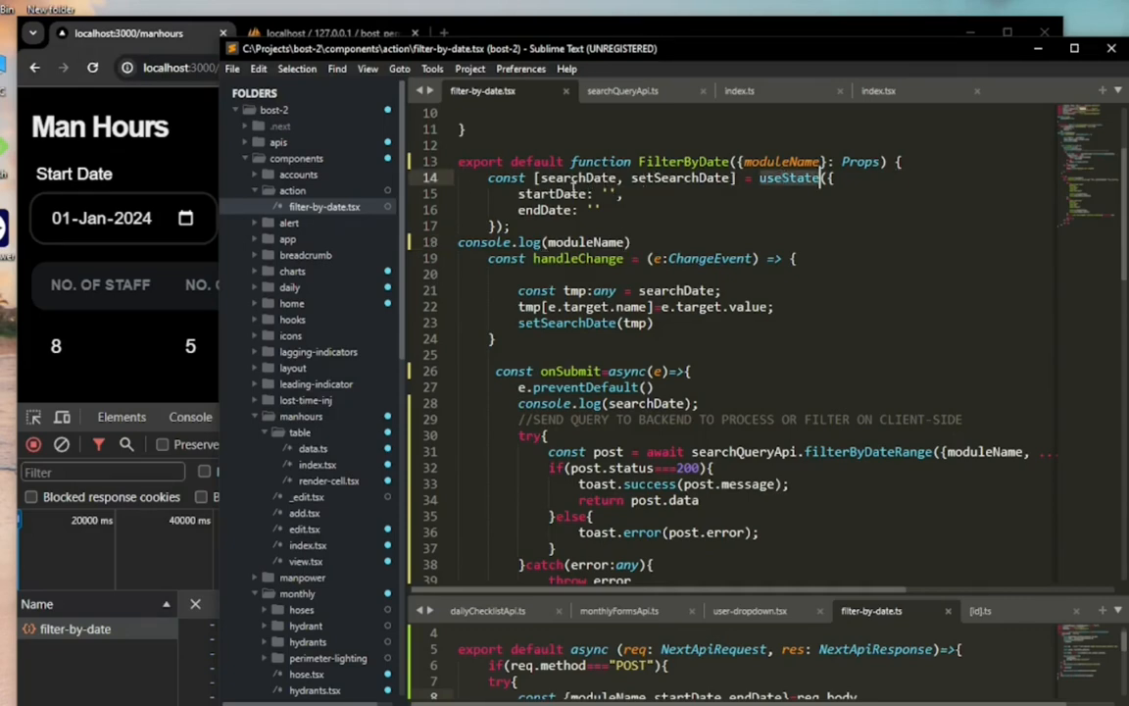
scroll("down", 3)
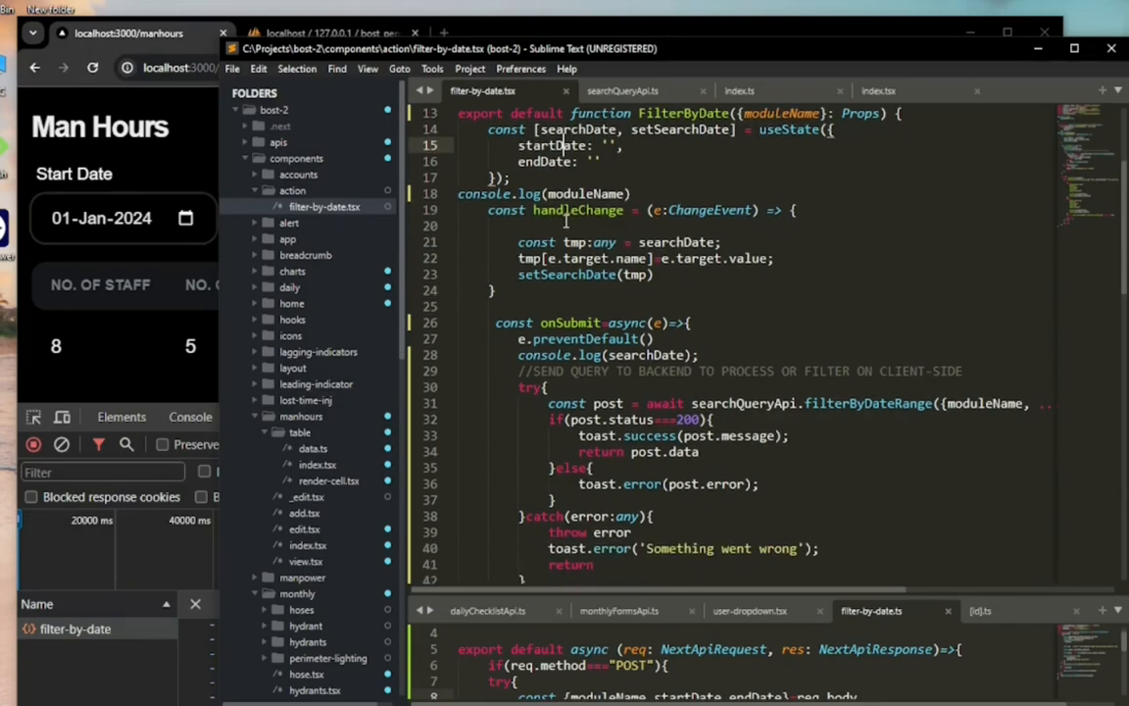
scroll("down", 3)
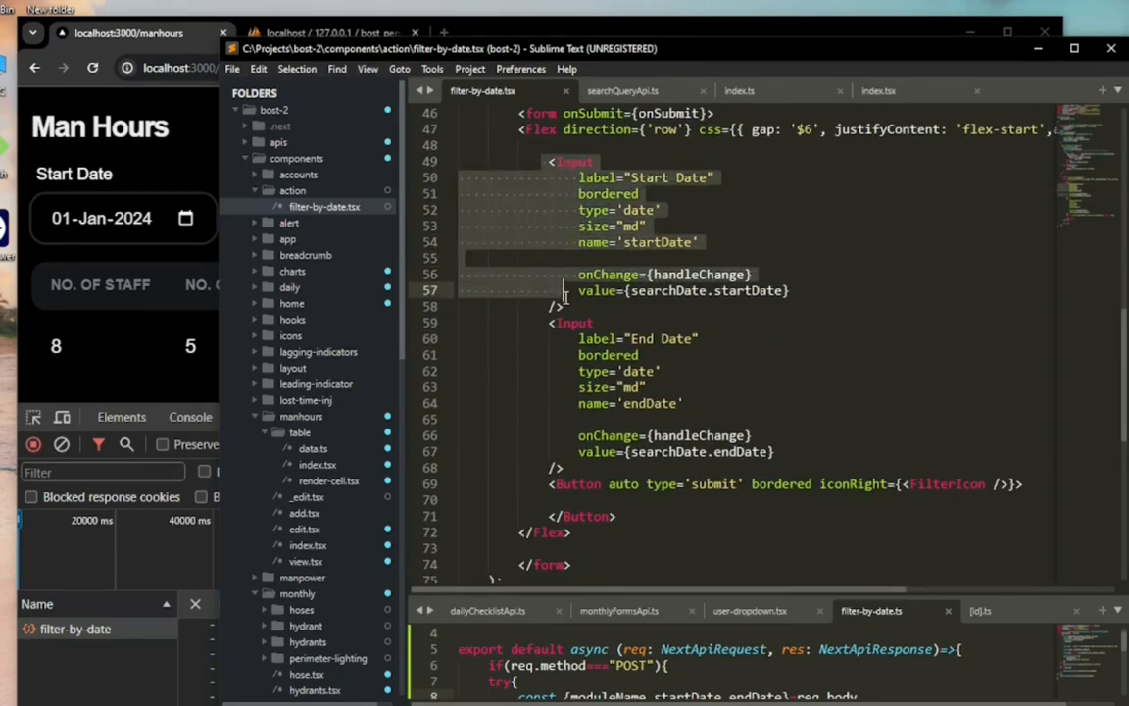
scroll("down", 3)
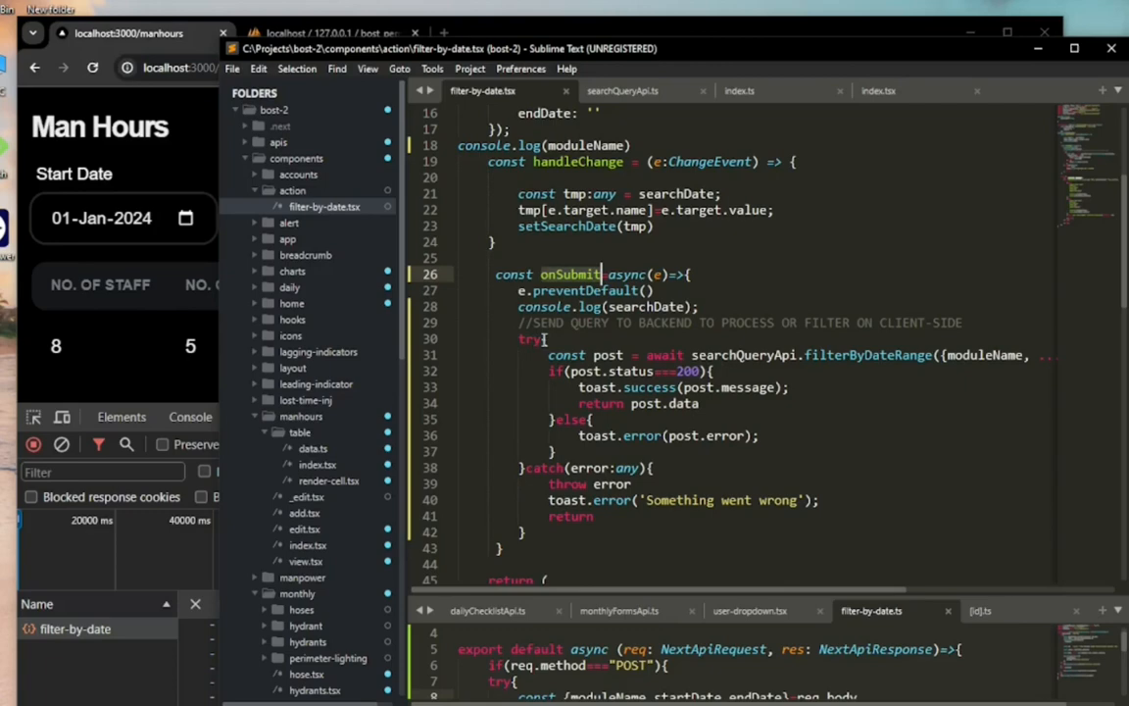
scroll("down", 3)
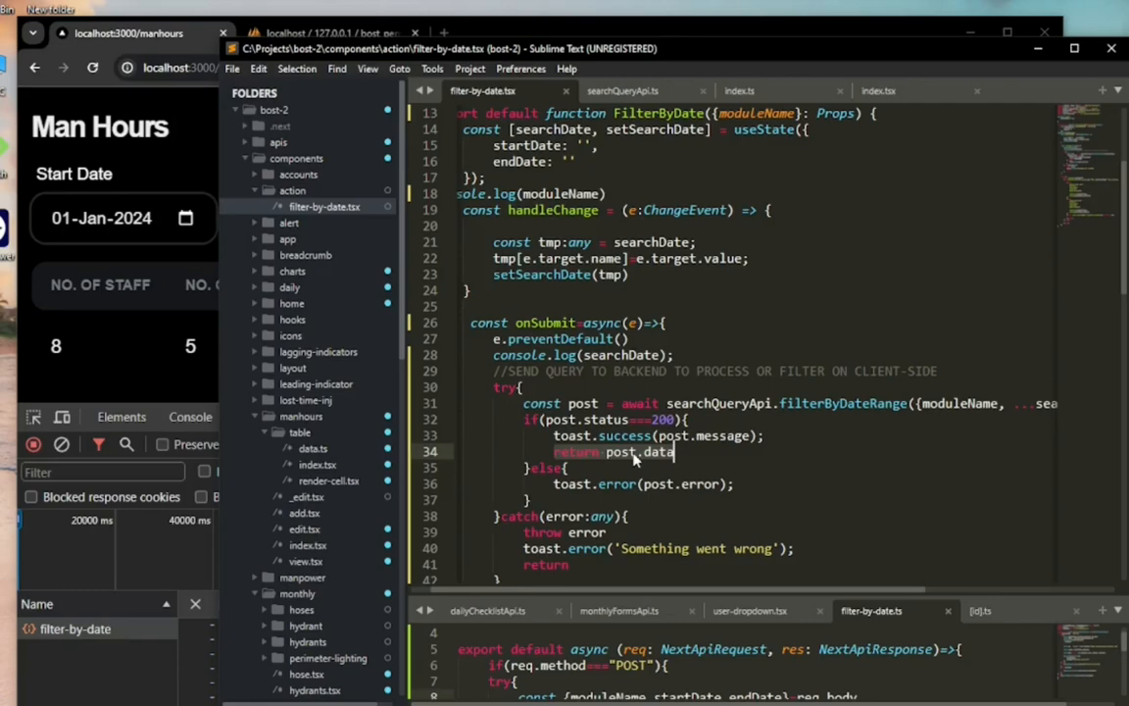
scroll("up", 3)
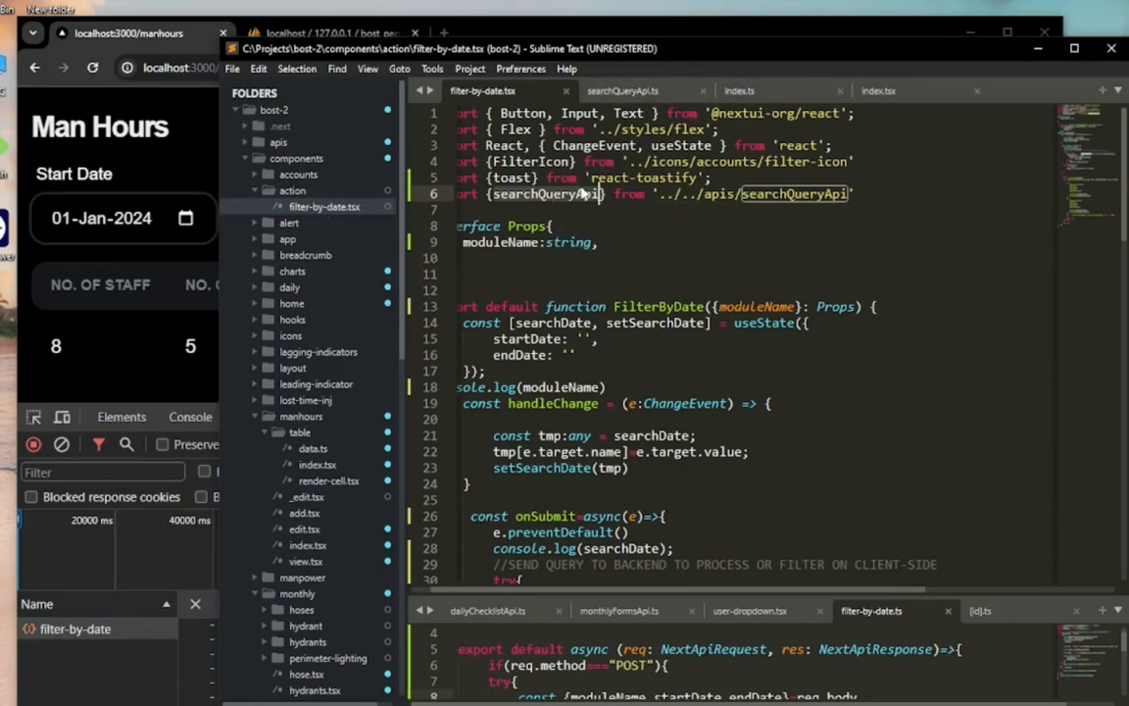
- View searchQueryApi.ts where filterByDateRange posts its data to api/filter-by-date
left_click(624, 90)
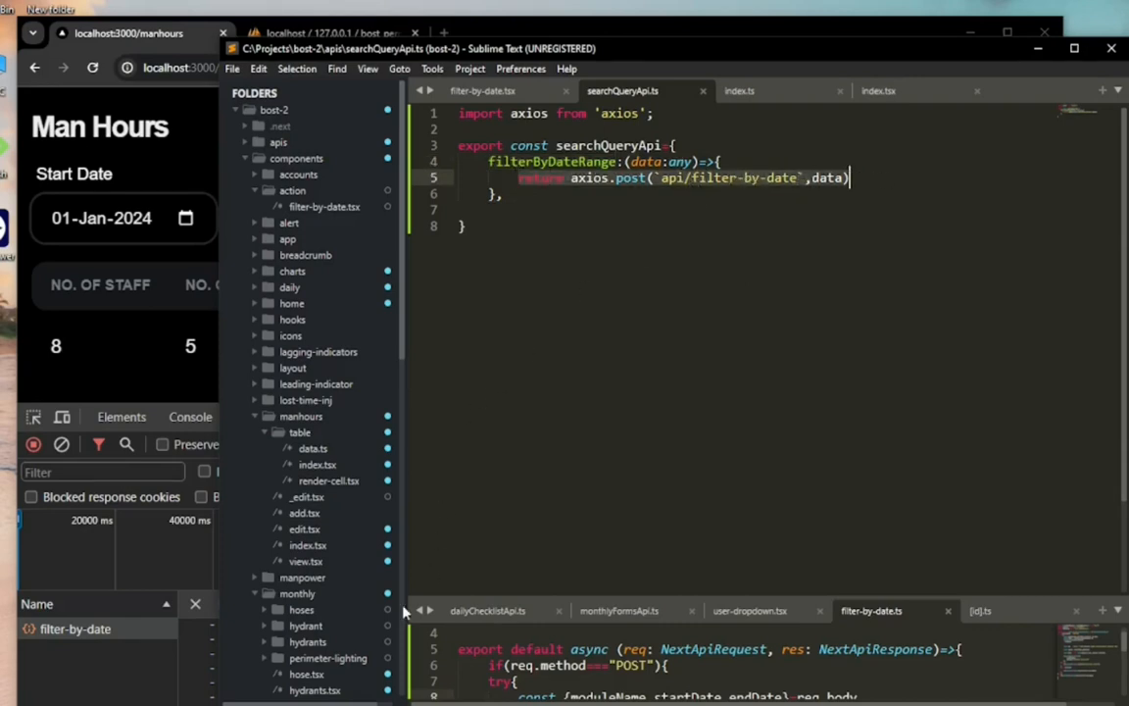
scroll("down", 3)
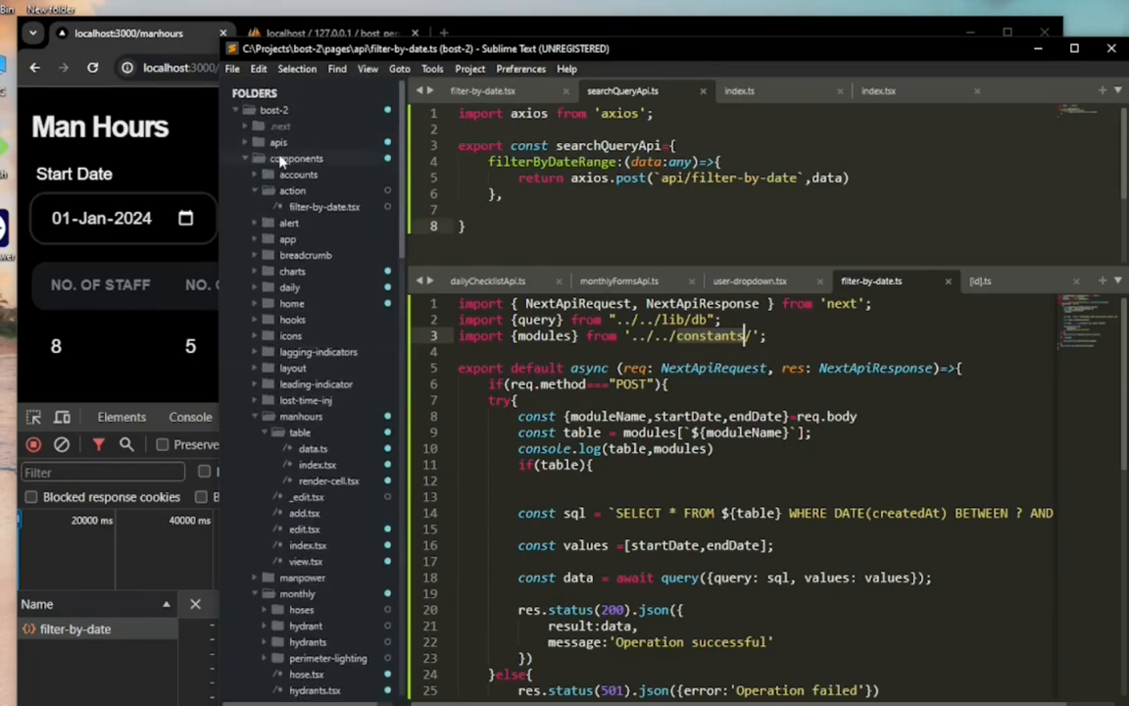
- Review the filter-by-date API route's date-range SQL query and the constants index module names
scroll("down", 3)
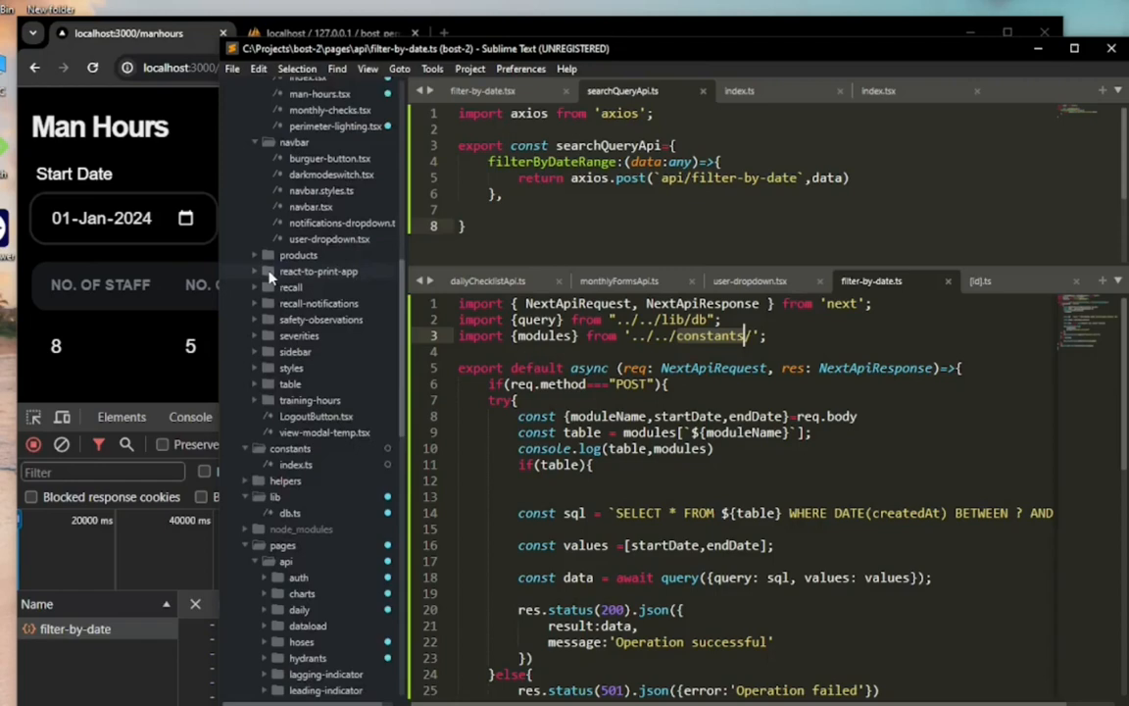
scroll("down", 3)
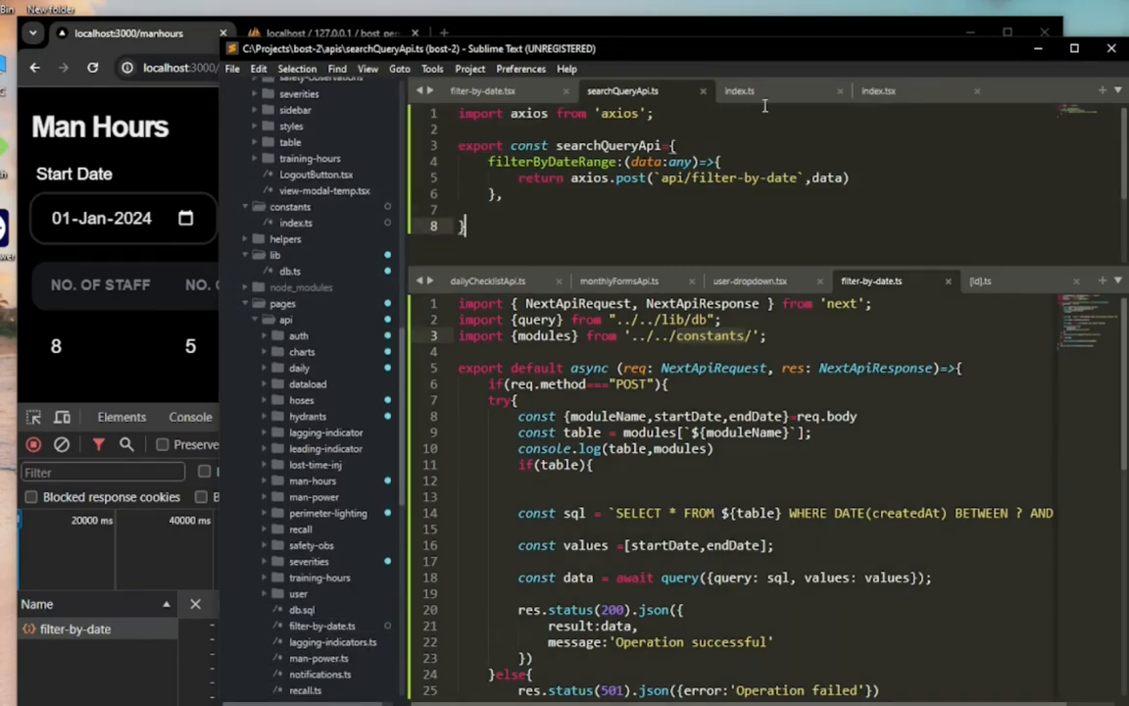
left_click(739, 91)
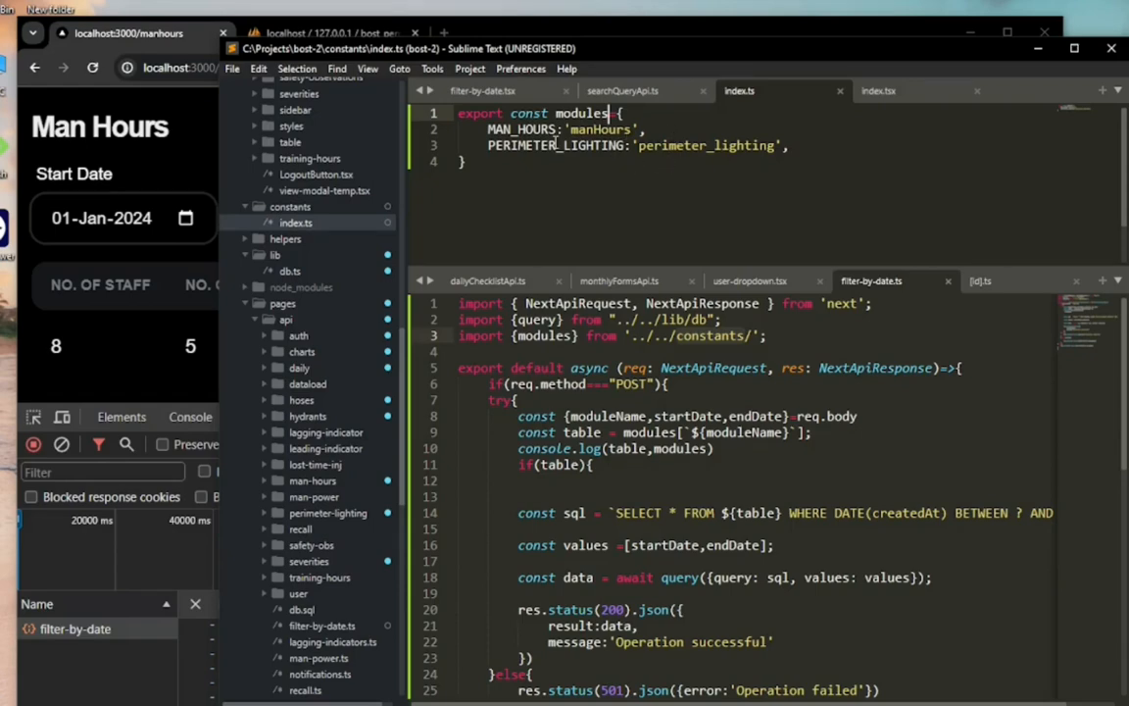
- Return to searchQueryApi.ts and select the table variable in the API handler
left_click(624, 90)
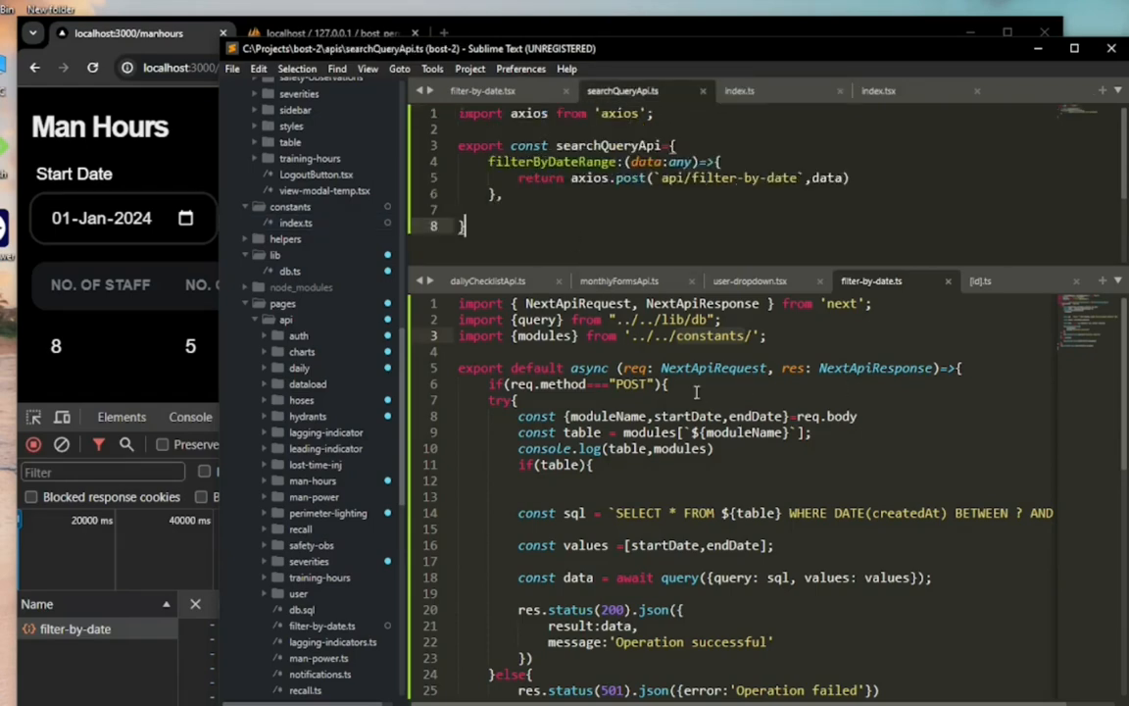
mouse_move(624, 357)
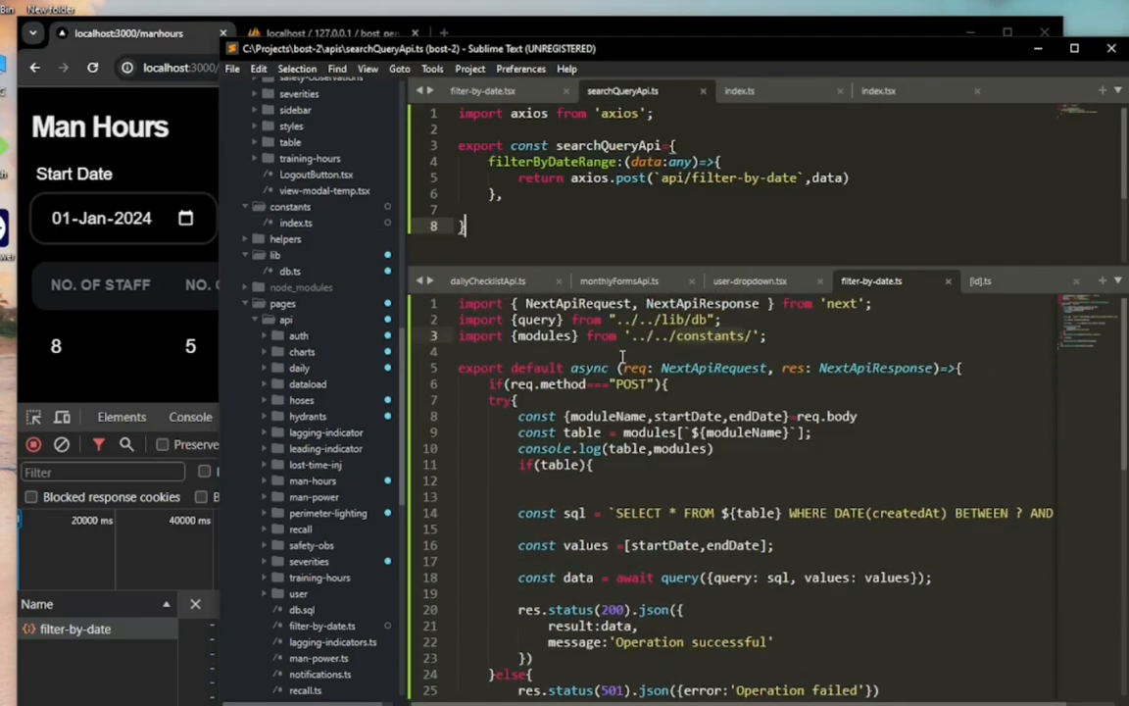
scroll("down", 3)
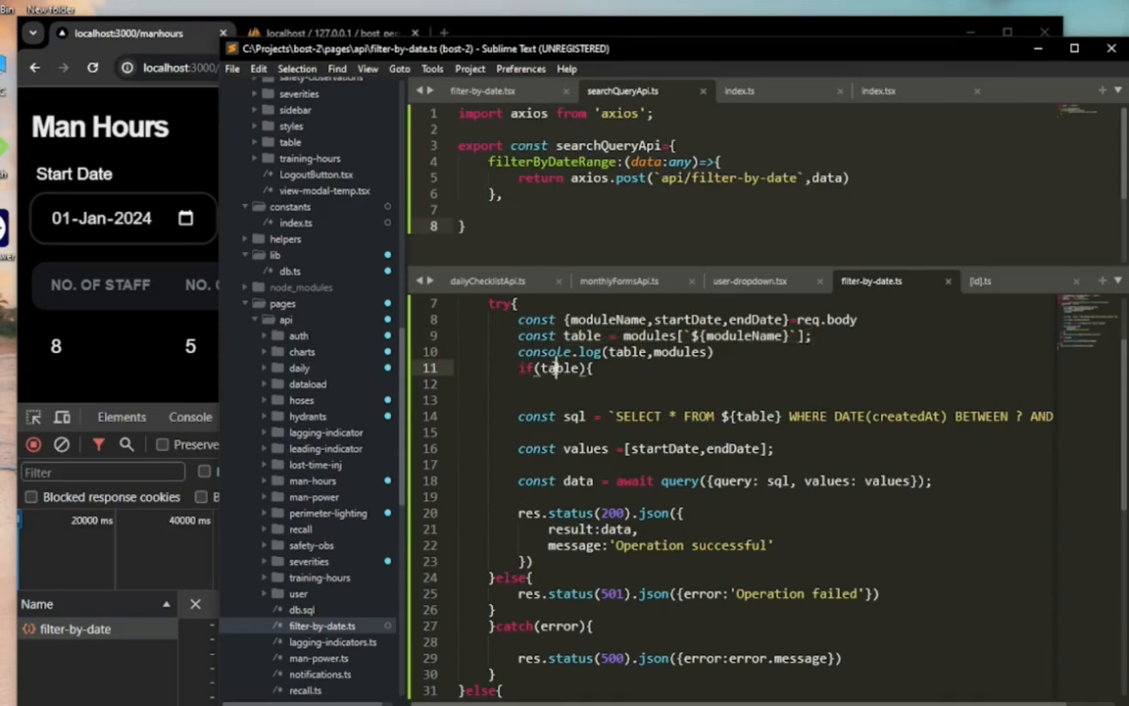
double_click(560, 369)
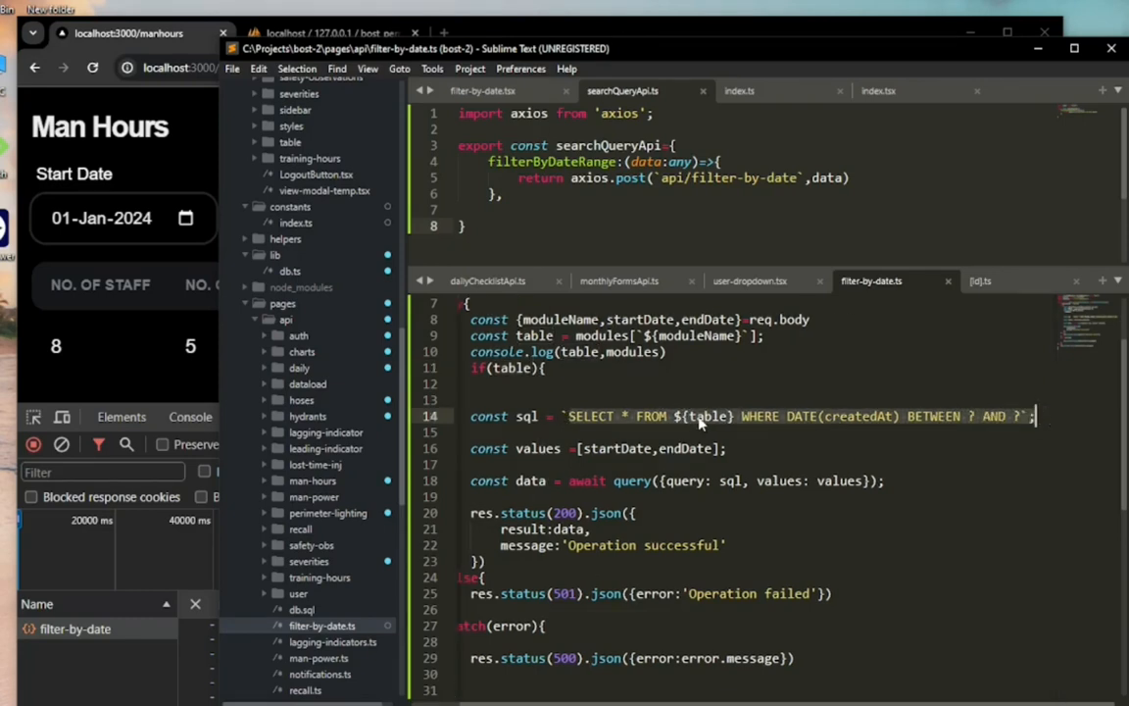
mouse_move(539, 447)
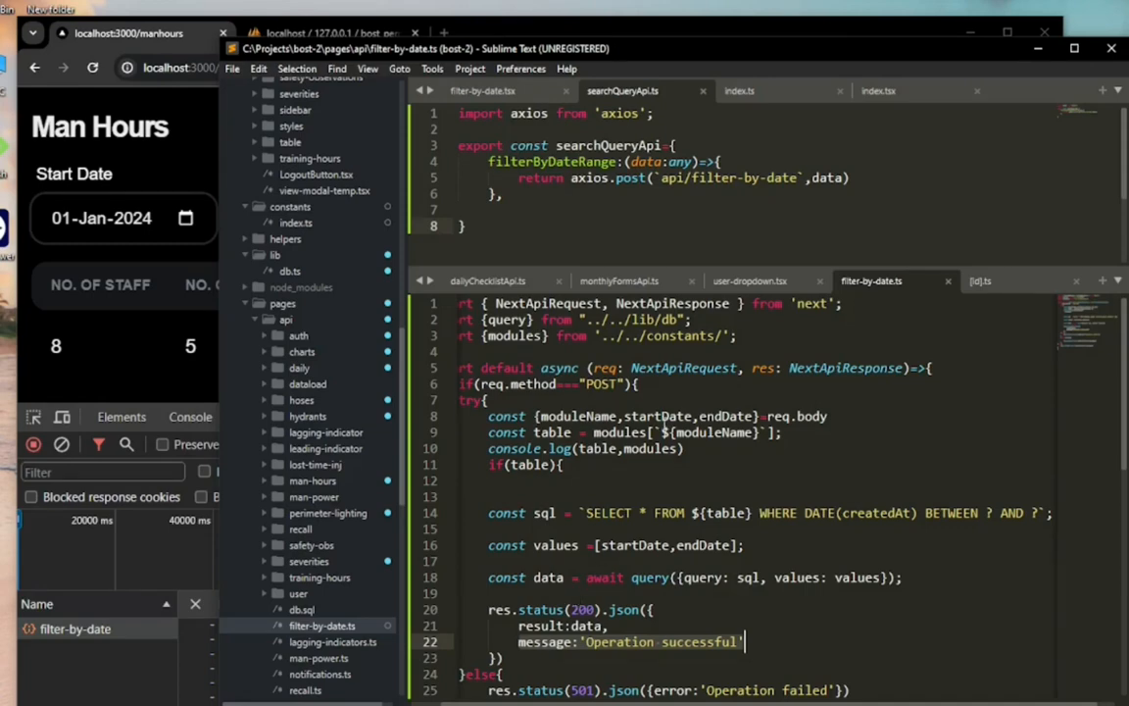
mouse_move(884, 333)
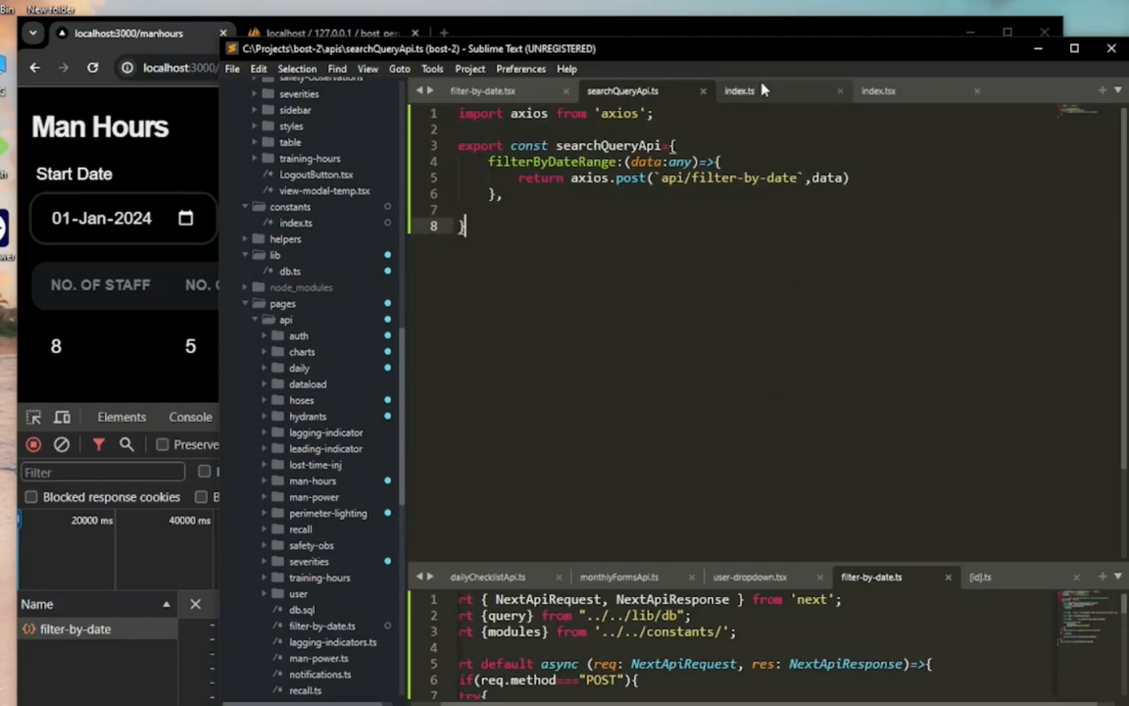
mouse_move(623, 90)
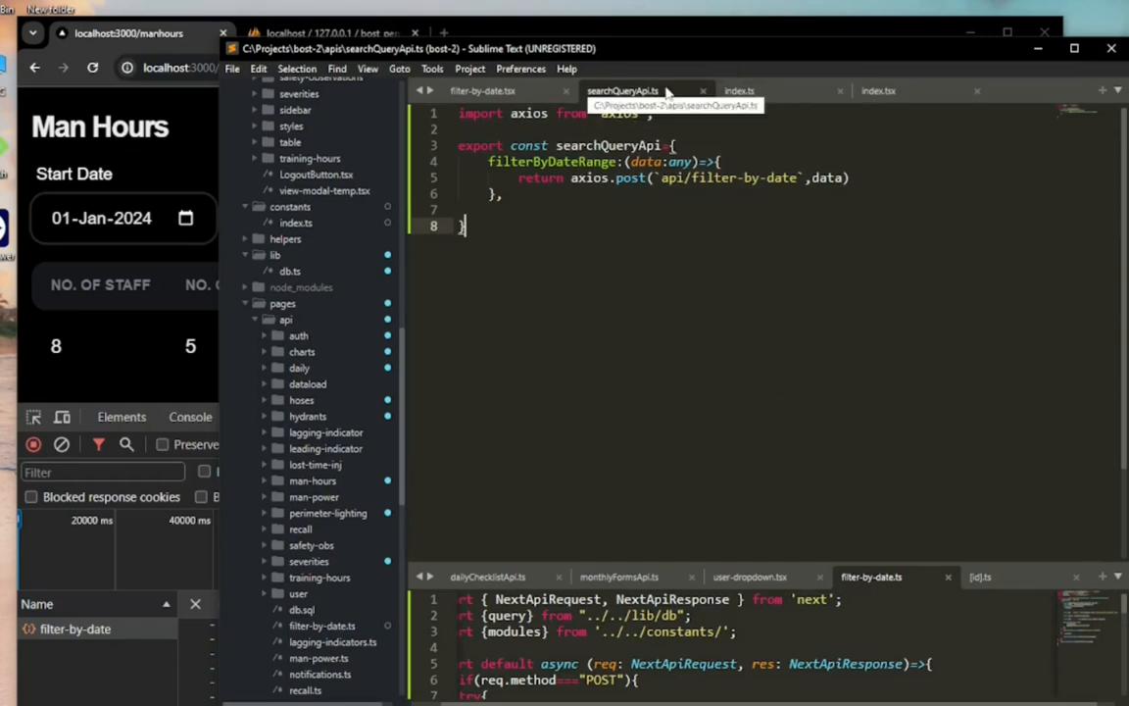
- View filter-by-date.tsx from its searchQueryApi import down to the filterByDateRange call in onSubmit
left_click(483, 90)
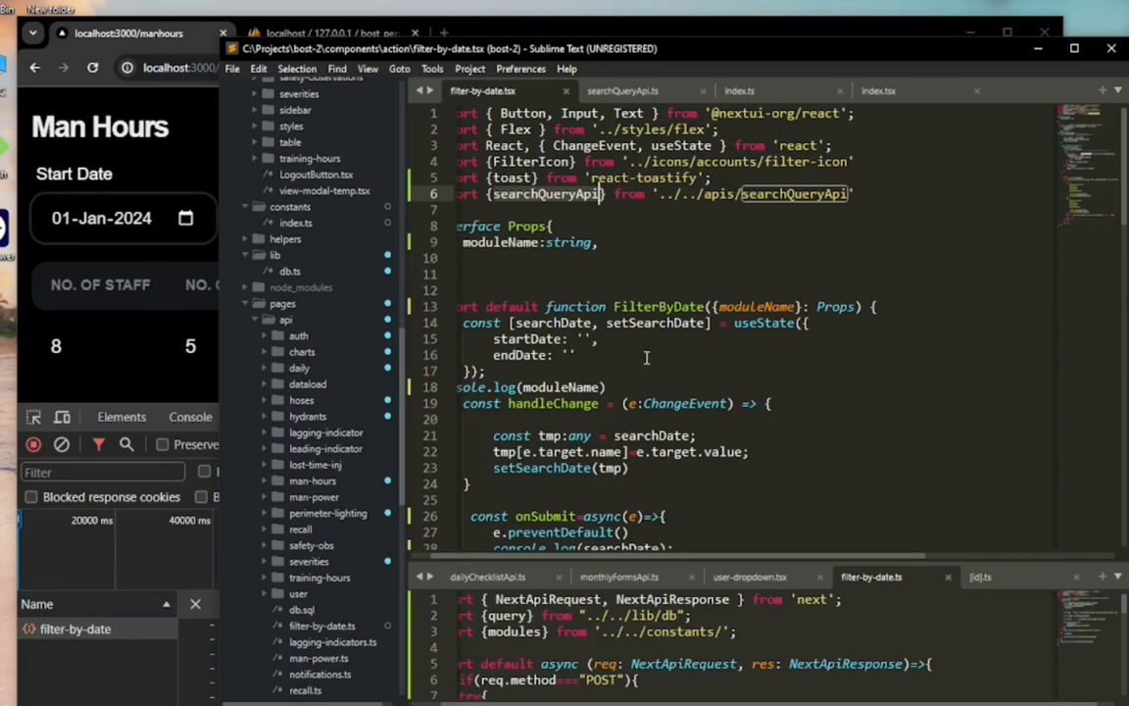
scroll("down", 3)
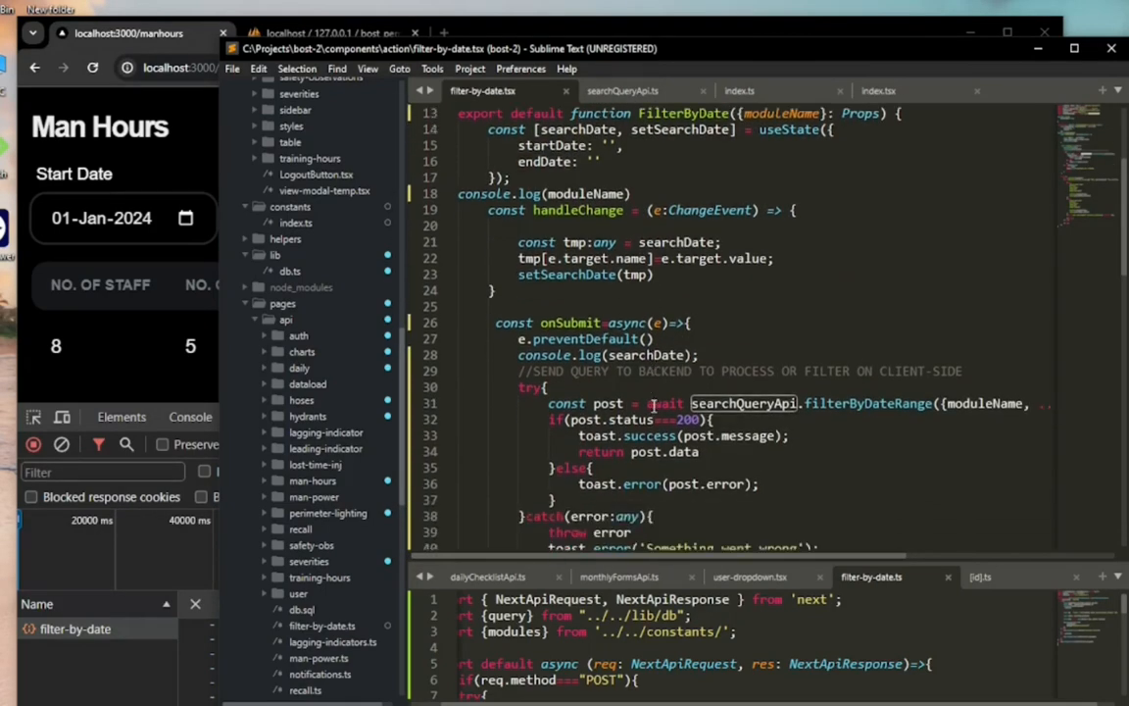
scroll("down", 3)
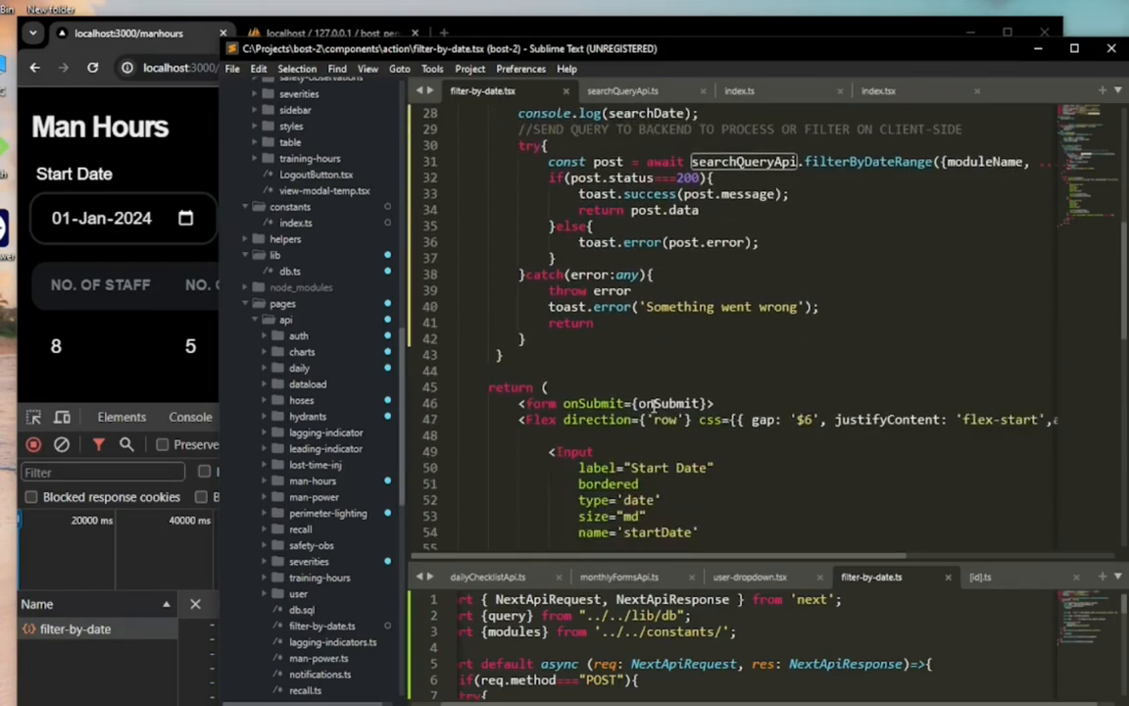
scroll("down", 3)
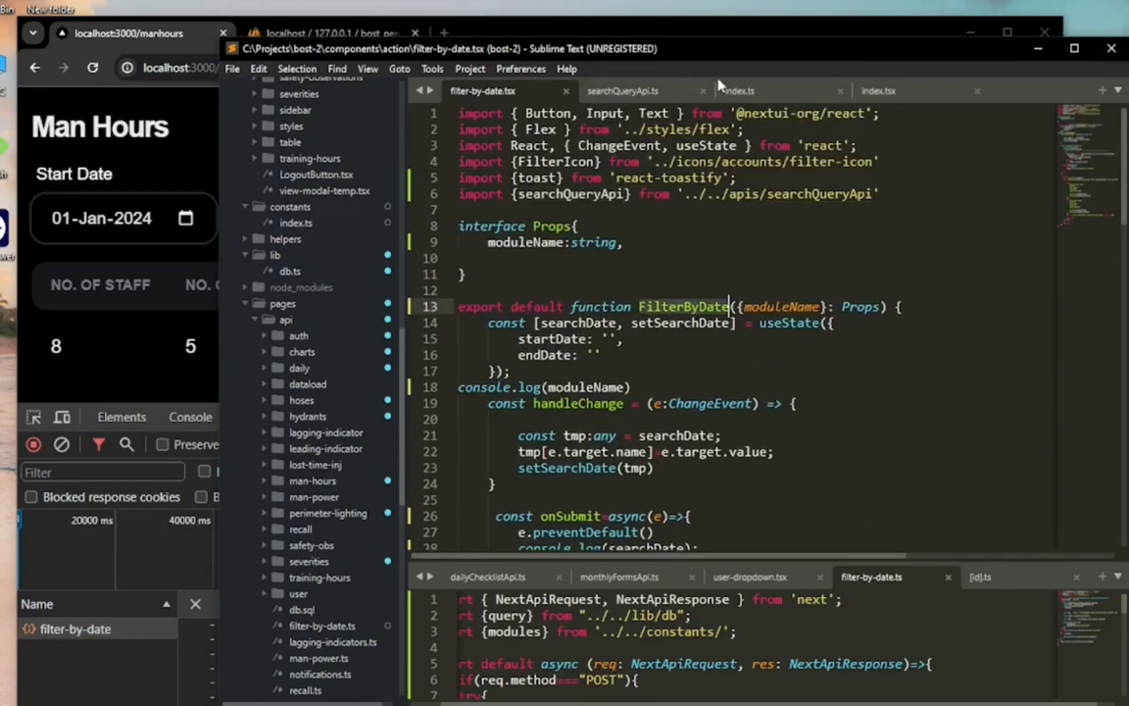
- Bring up the Man Hours table index.tsx and select its FilterByDate import name
left_click(878, 90)
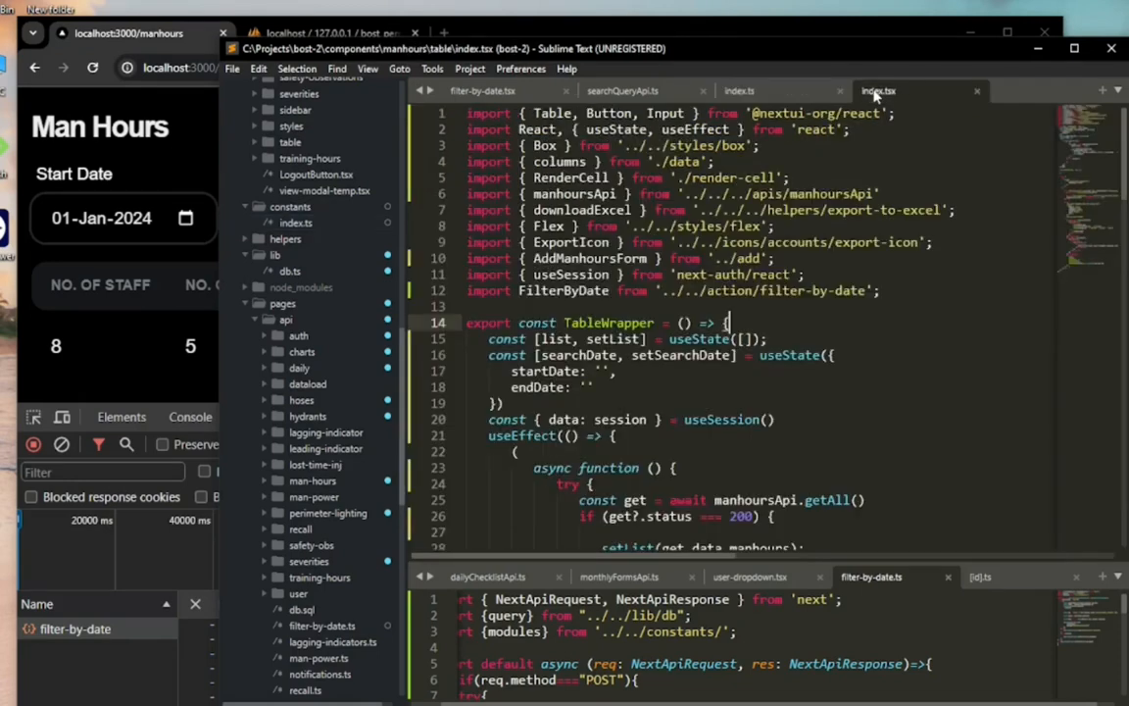
mouse_move(592, 314)
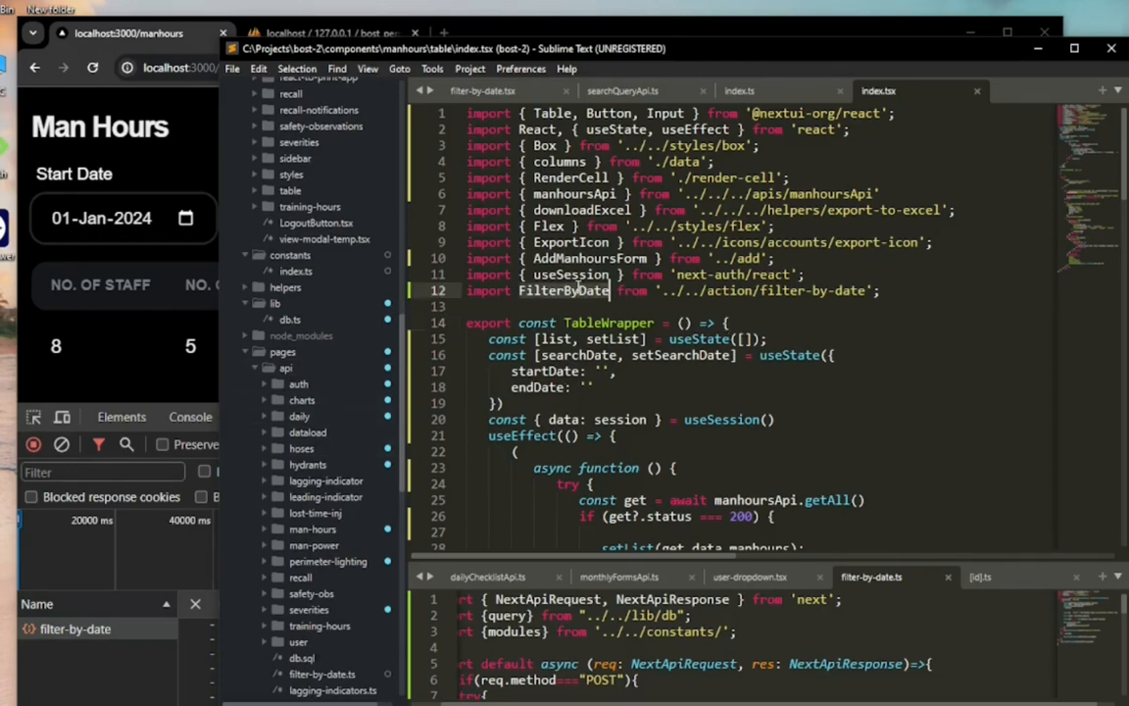
left_click(482, 91)
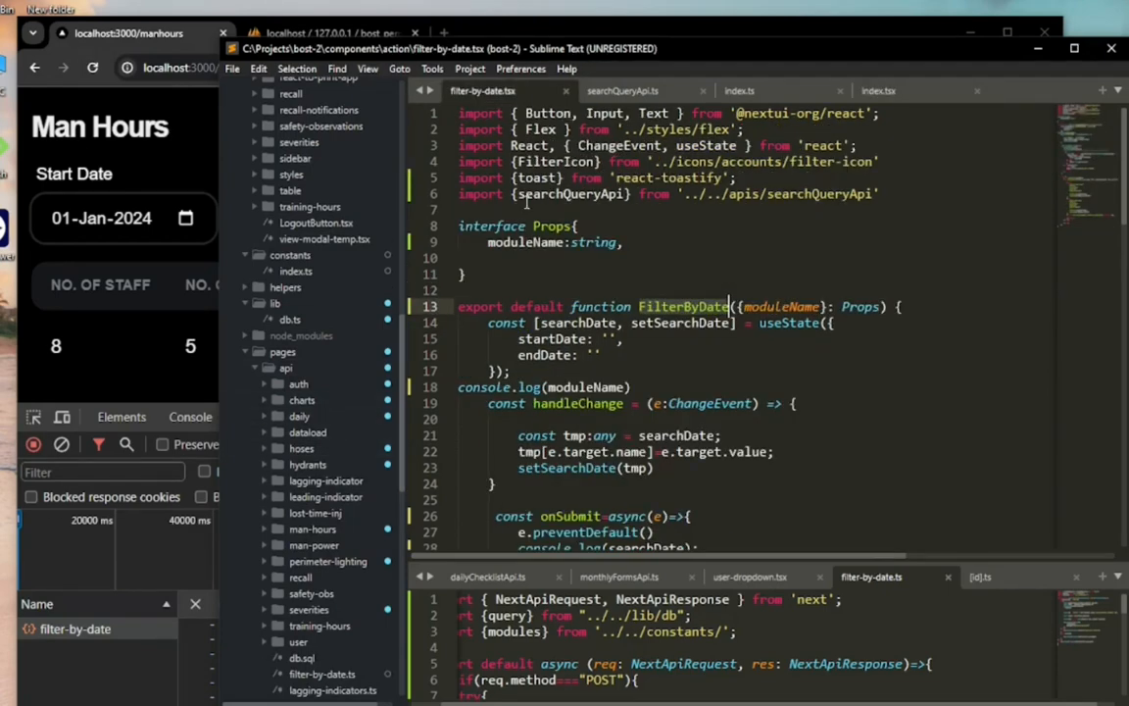
left_click(878, 90)
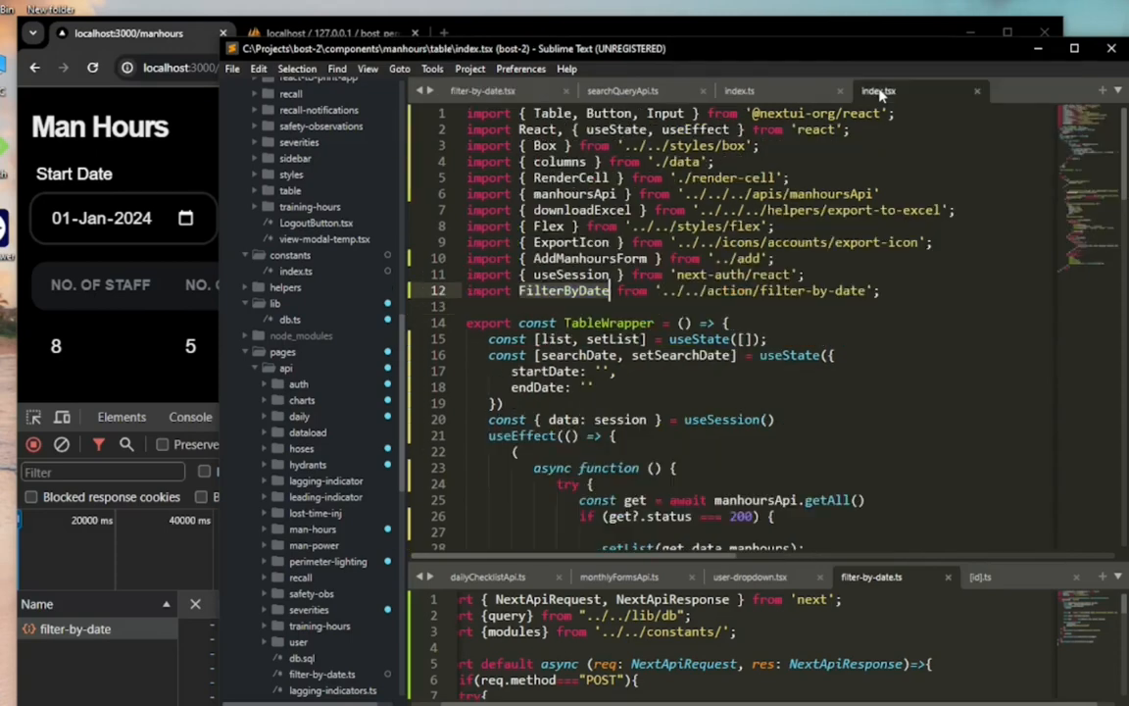
double_click(564, 290)
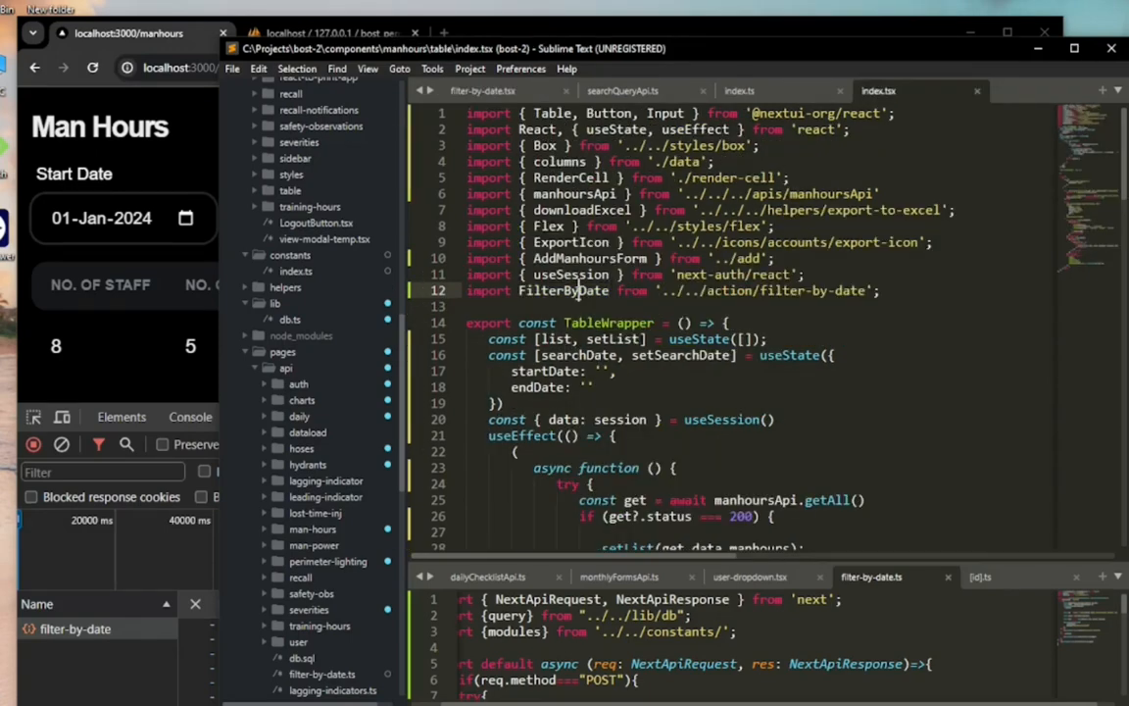
- Find FilterByDate rendered with moduleName MAN_HOURS, check its definition in constants, and return to filter-by-date.tsx
scroll("down", 3)
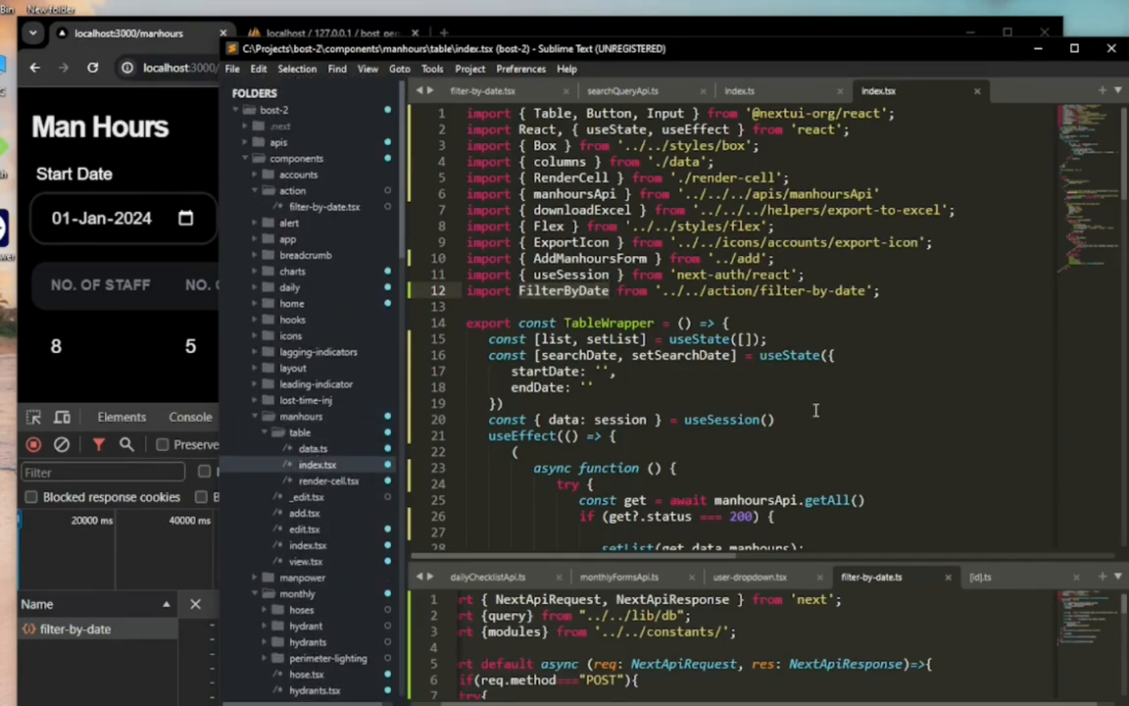
scroll("down", 3)
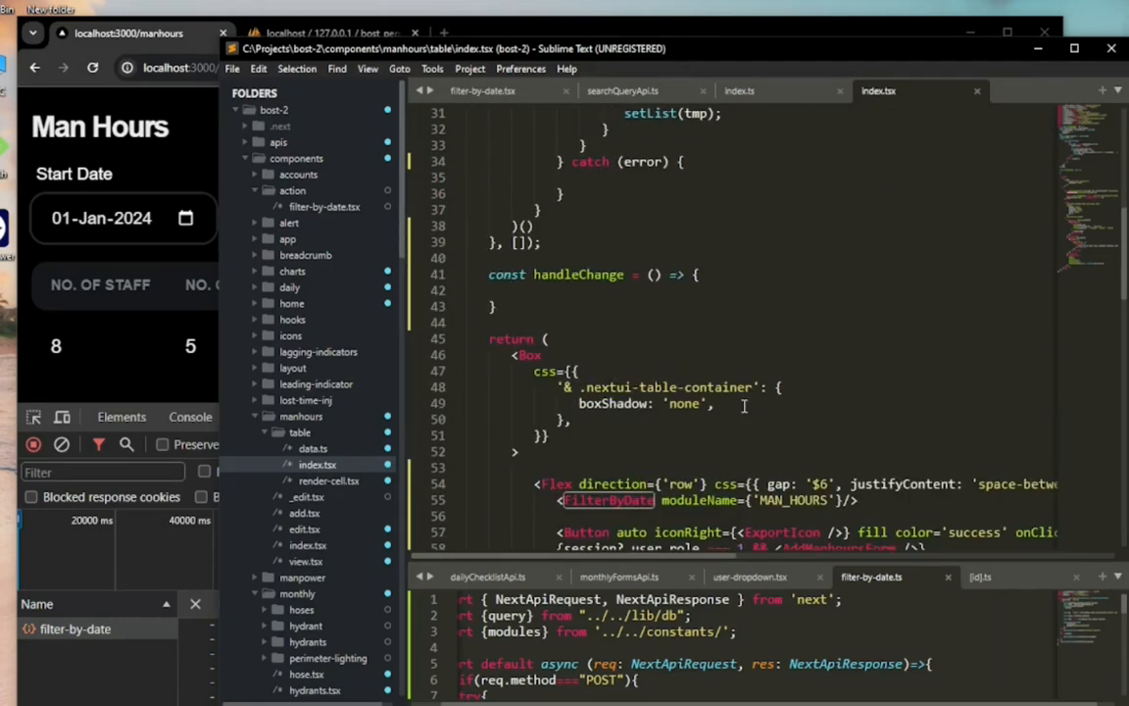
scroll("down", 3)
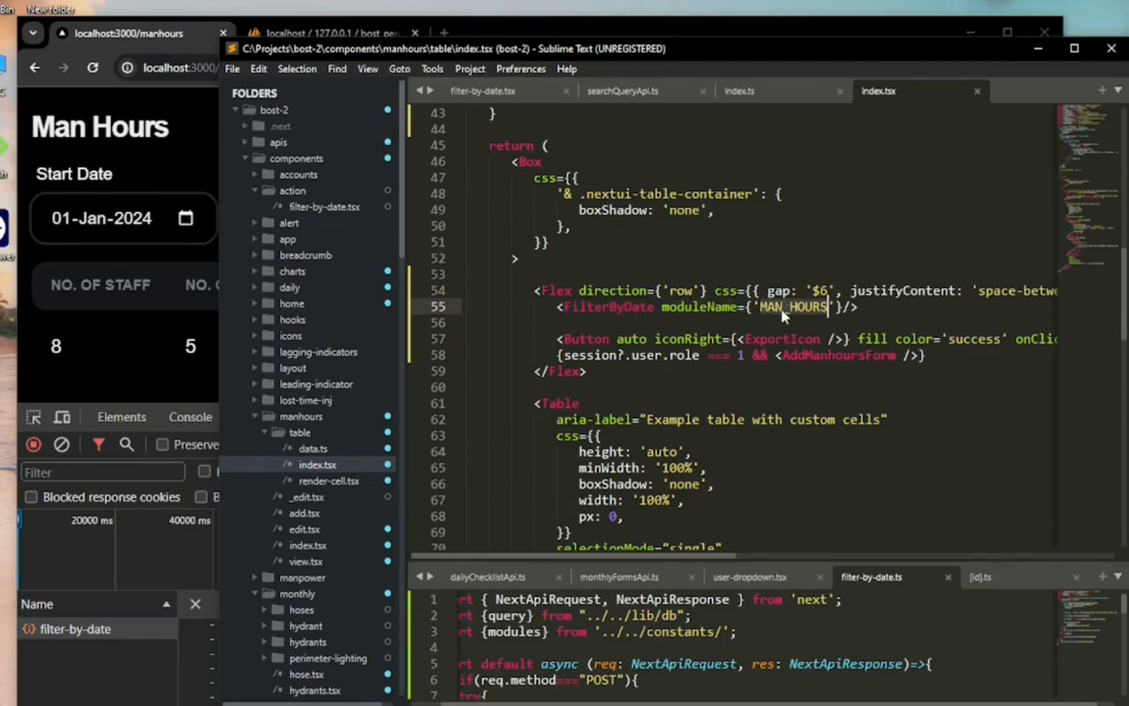
left_click(737, 91)
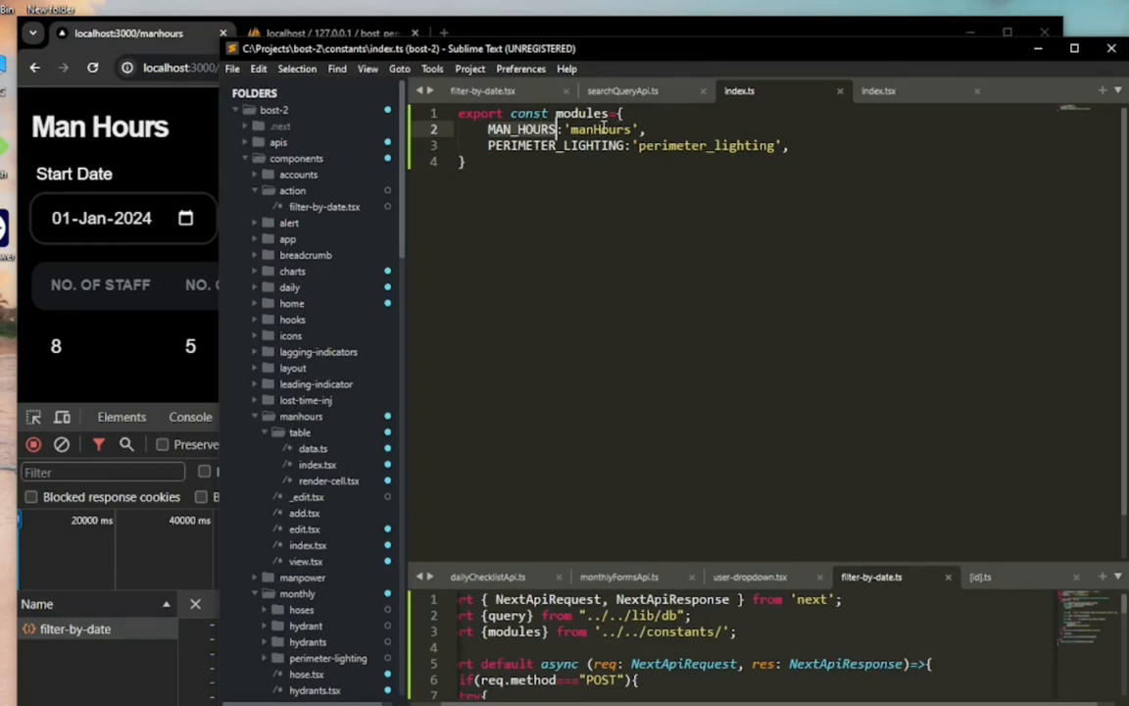
left_click(480, 90)
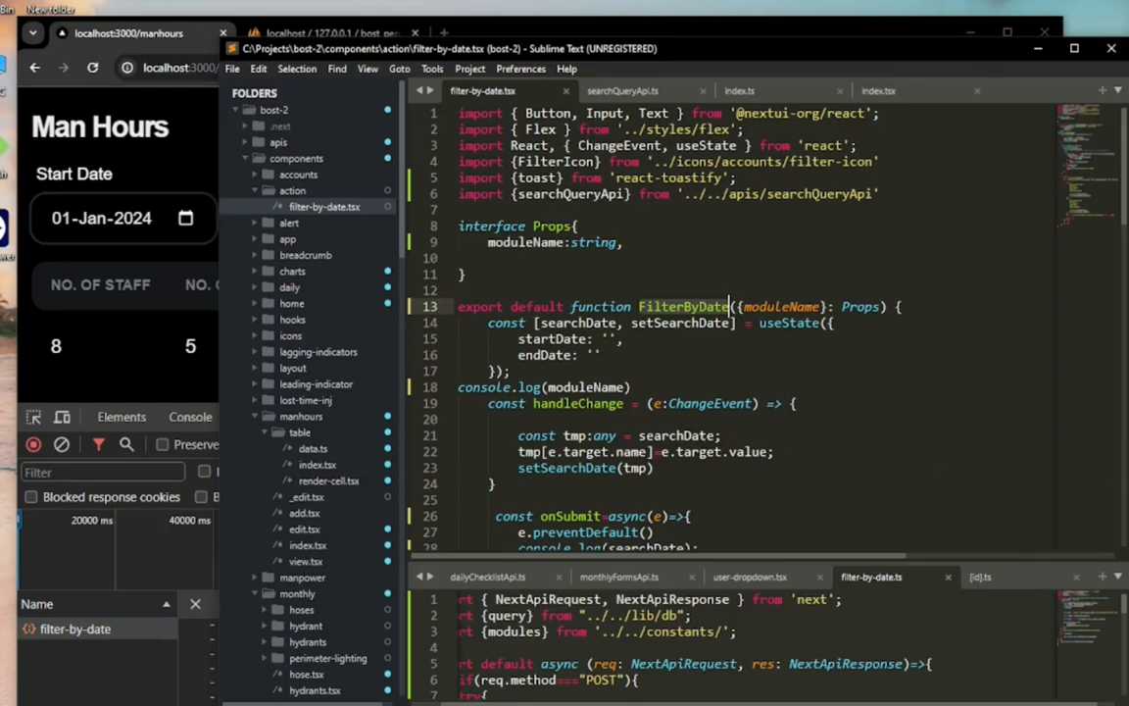
mouse_move(776, 263)
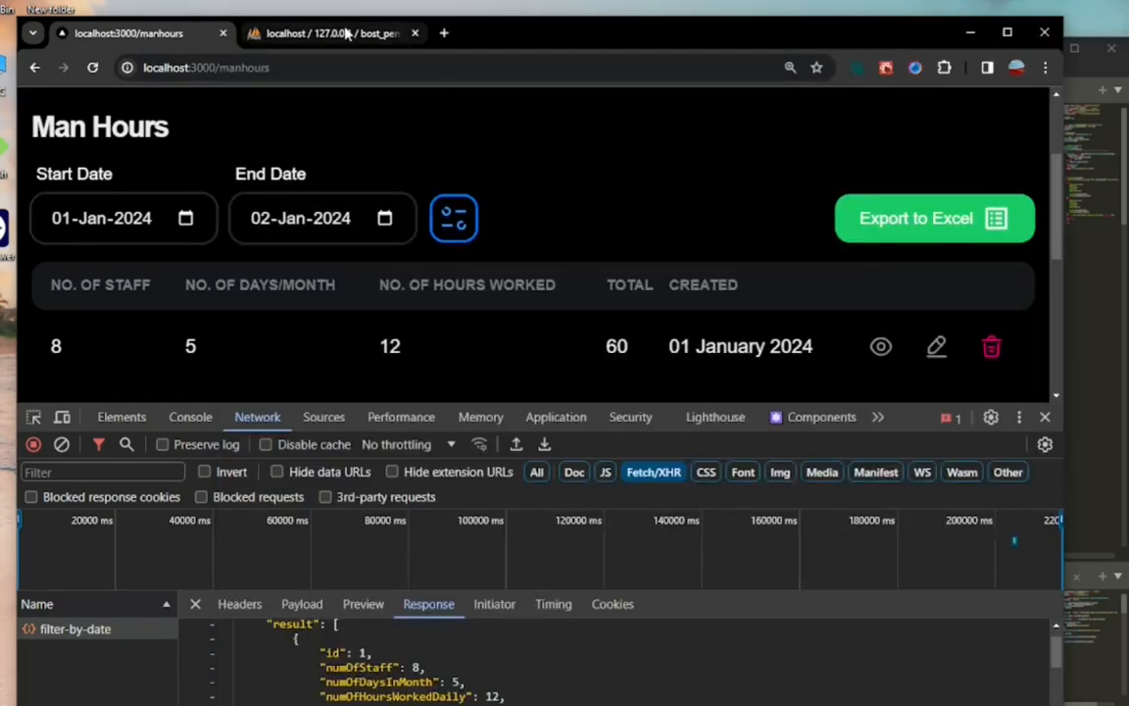
- Switch to the phpMyAdmin tab open on the bost_permitsdb database
left_click(334, 31)
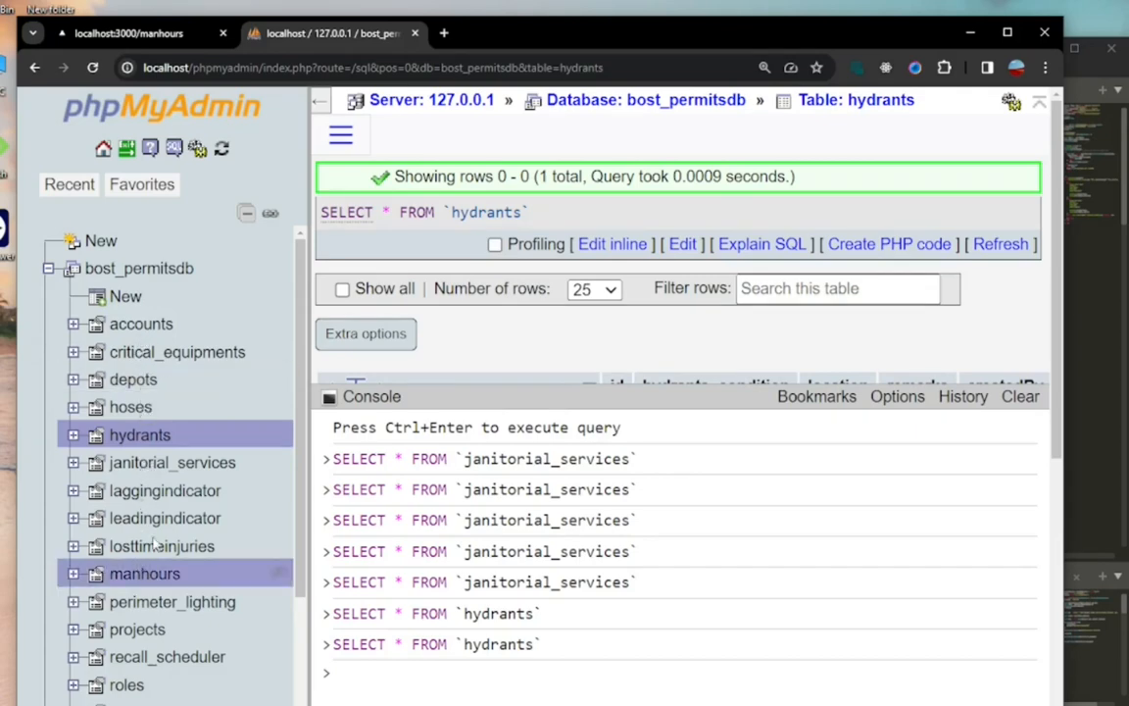
- Browse the manhours table rows, including the record with 8 staff and total 60
scroll("down", 3)
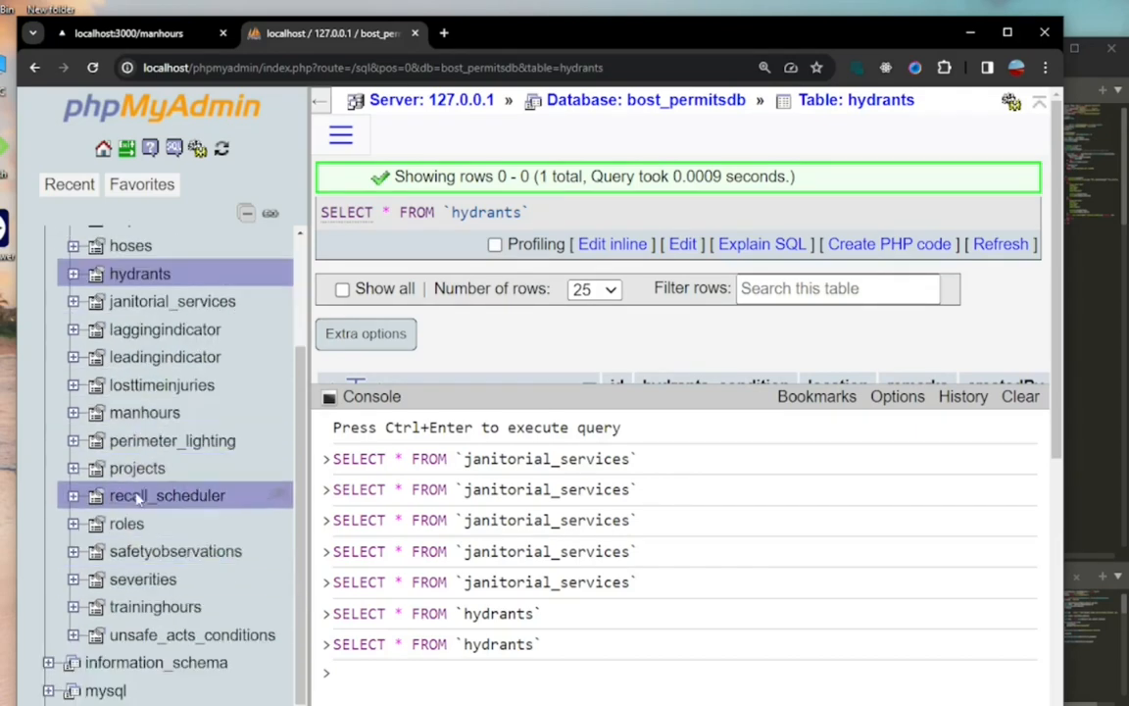
mouse_move(146, 412)
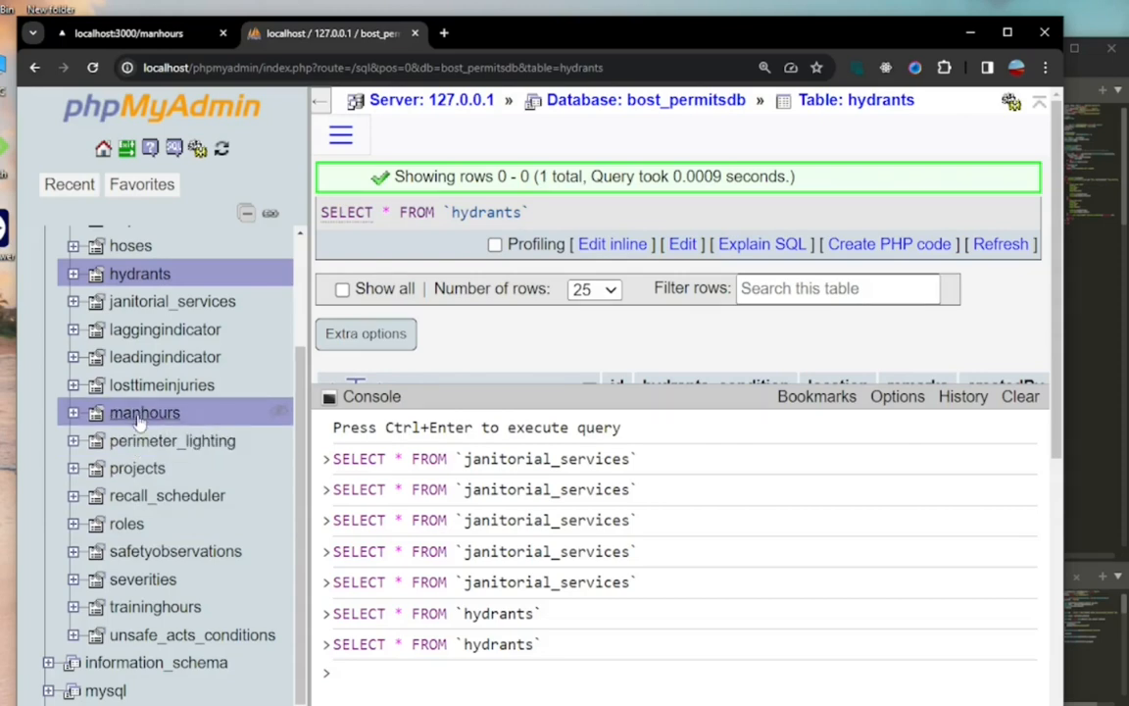
left_click(145, 412)
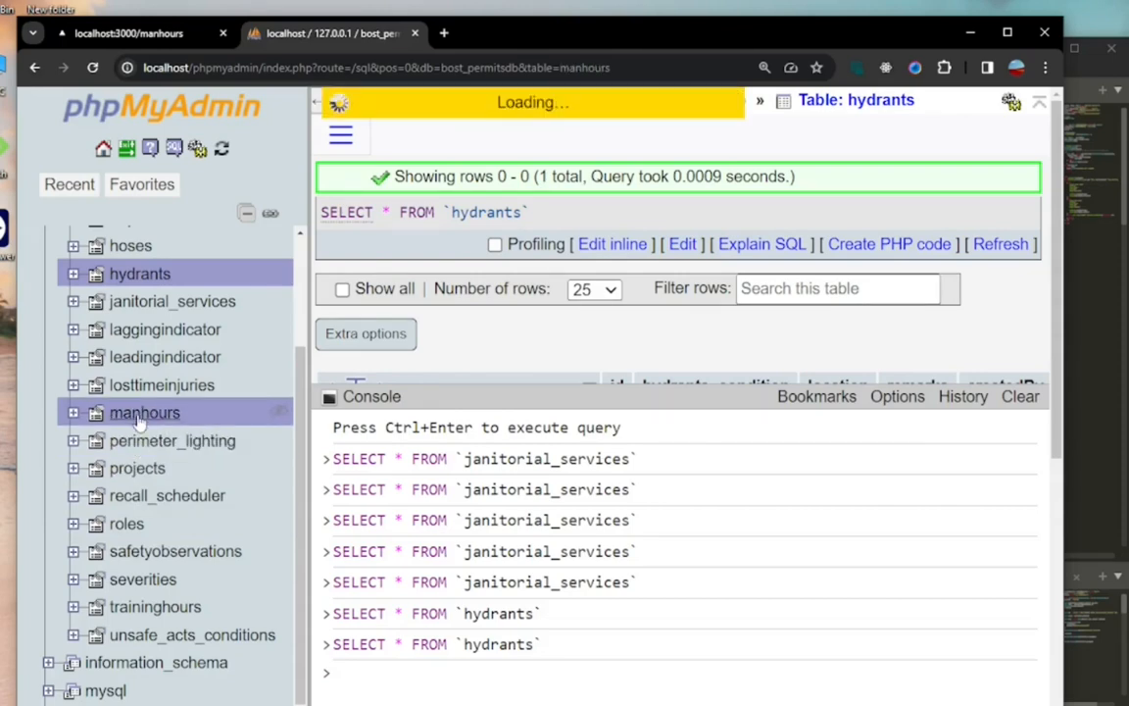
left_click(145, 411)
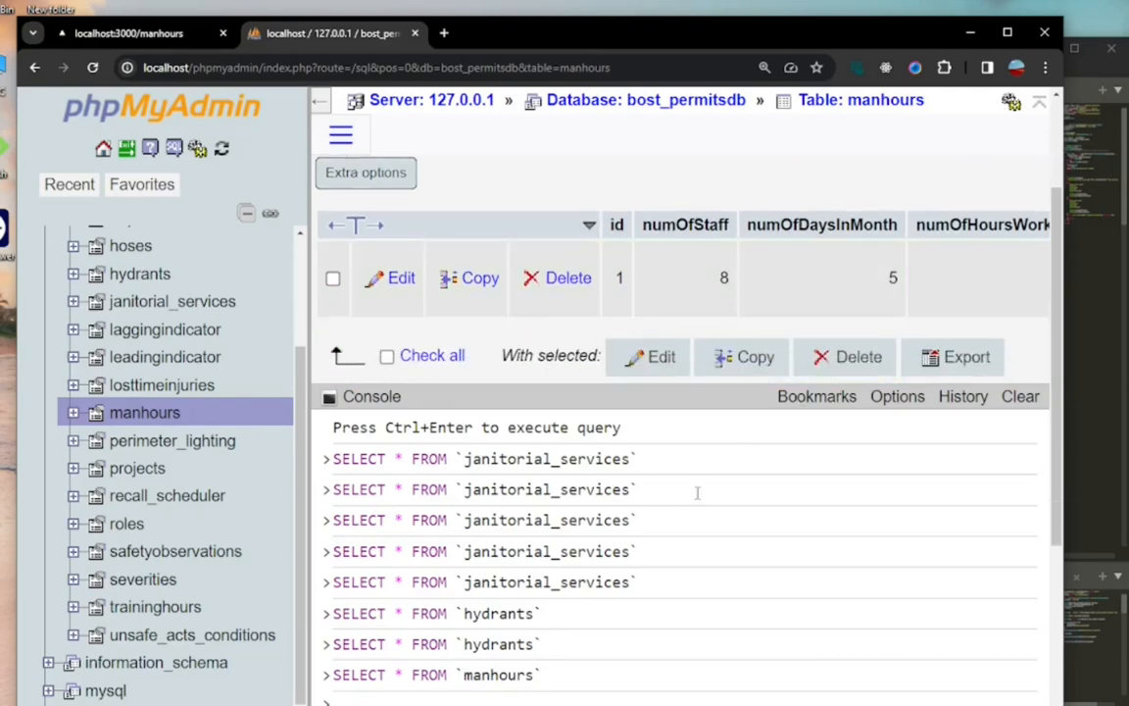
scroll("right", 3)
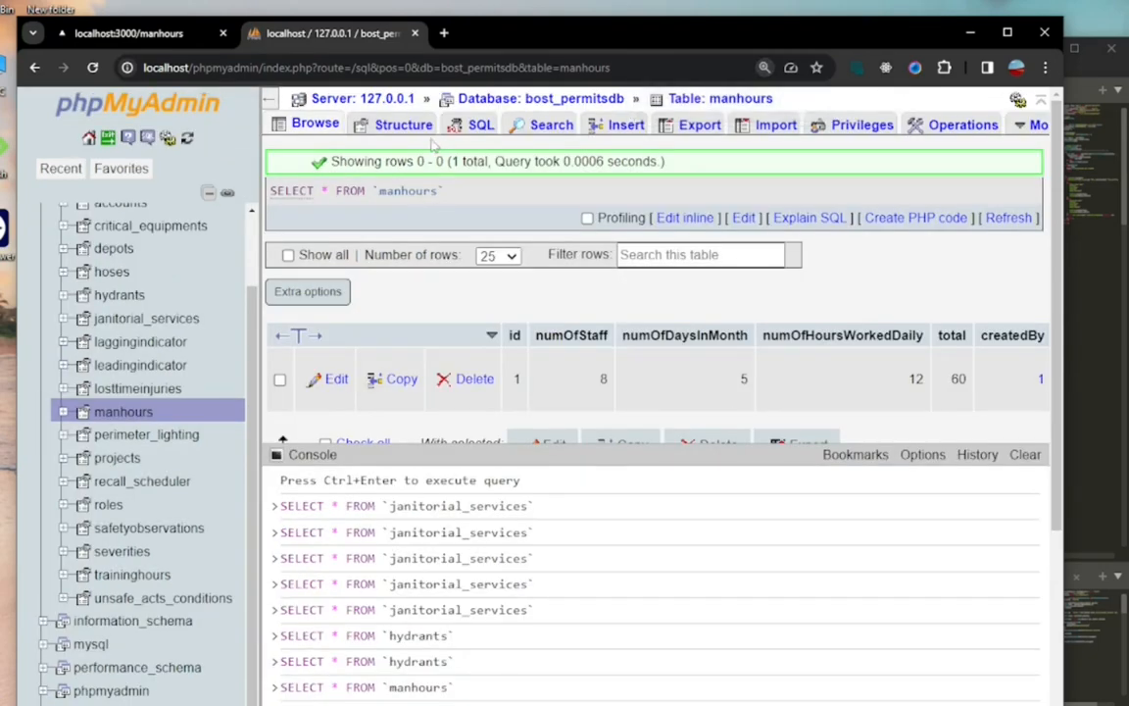
- Review the manhours table's column structure, then return to browsing its single record with timestamps
left_click(403, 125)
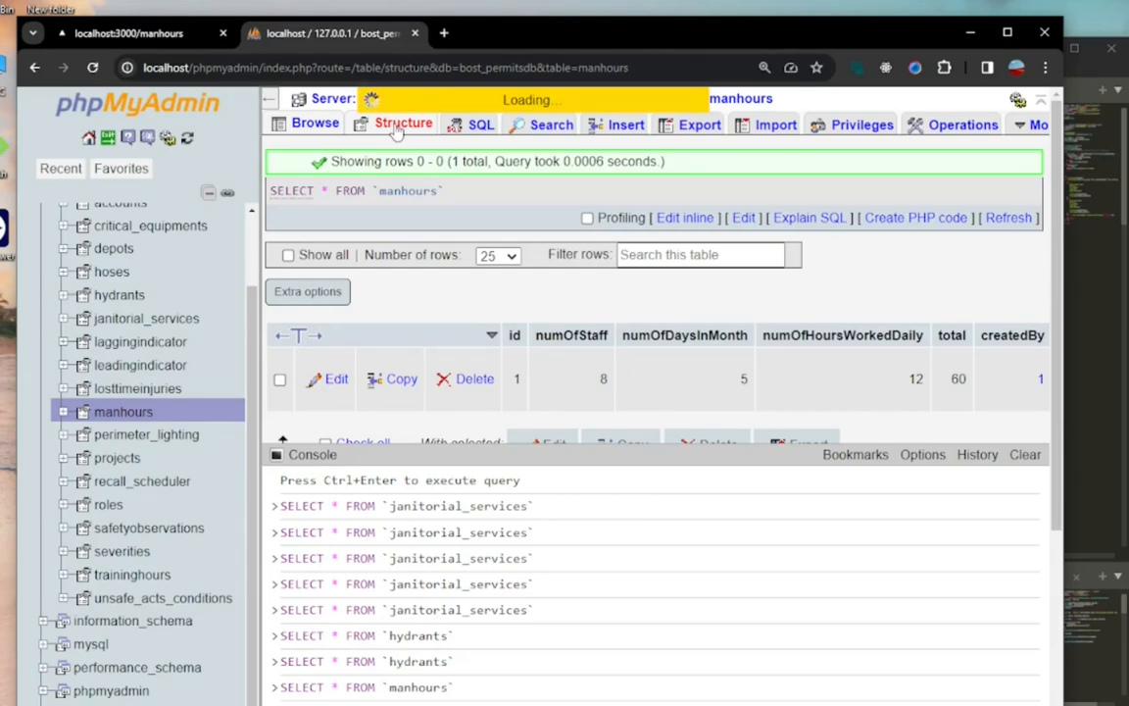
left_click(404, 126)
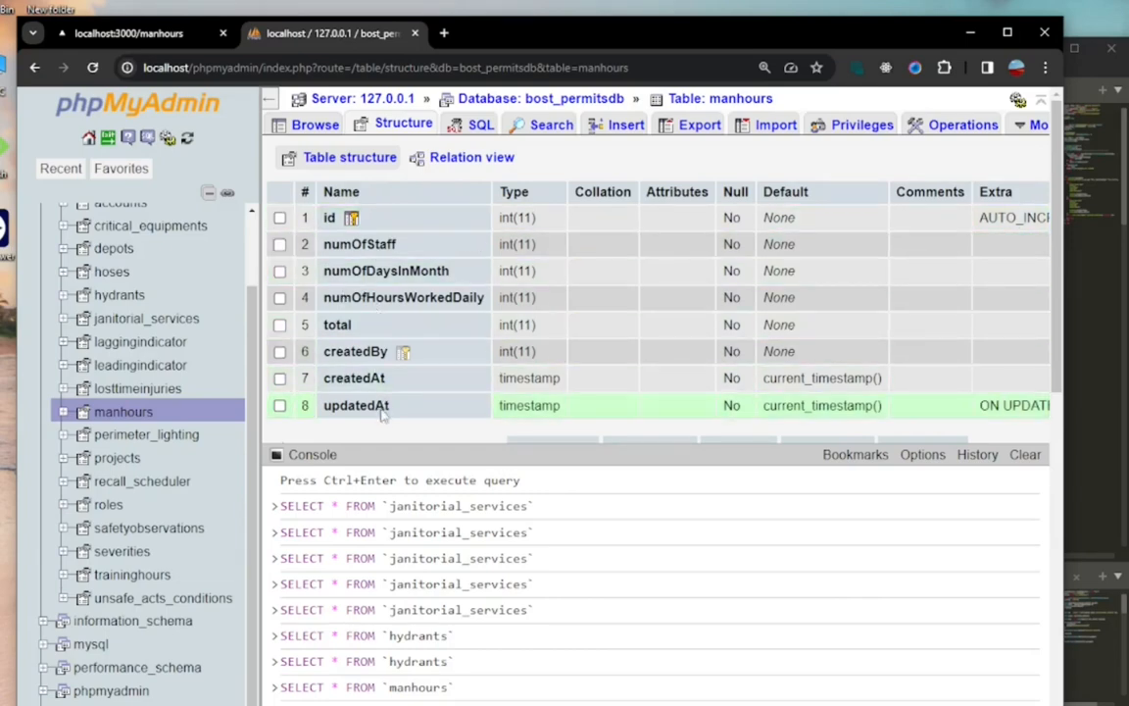
left_click(313, 125)
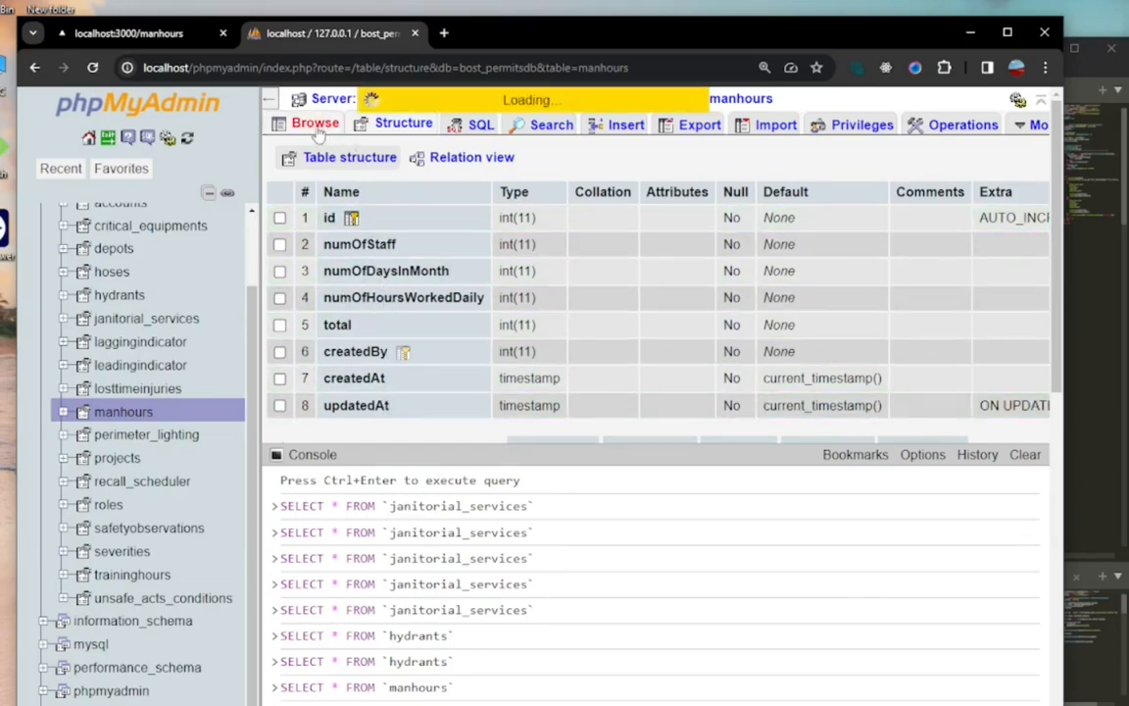
left_click(313, 125)
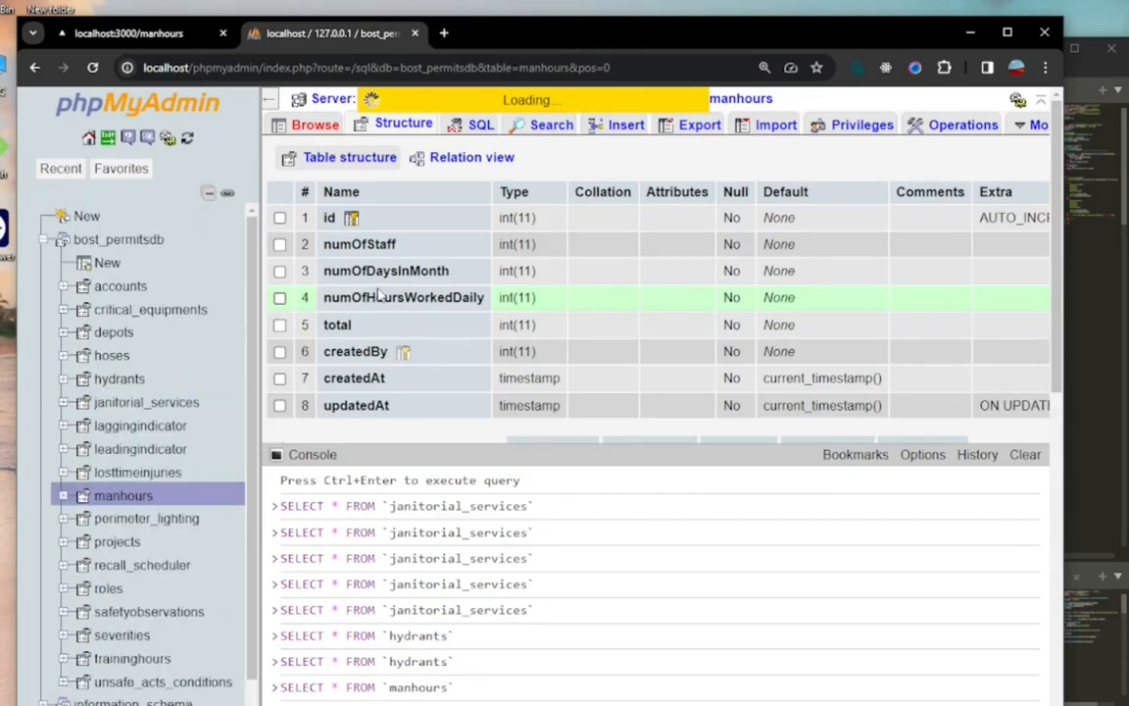
left_click(314, 125)
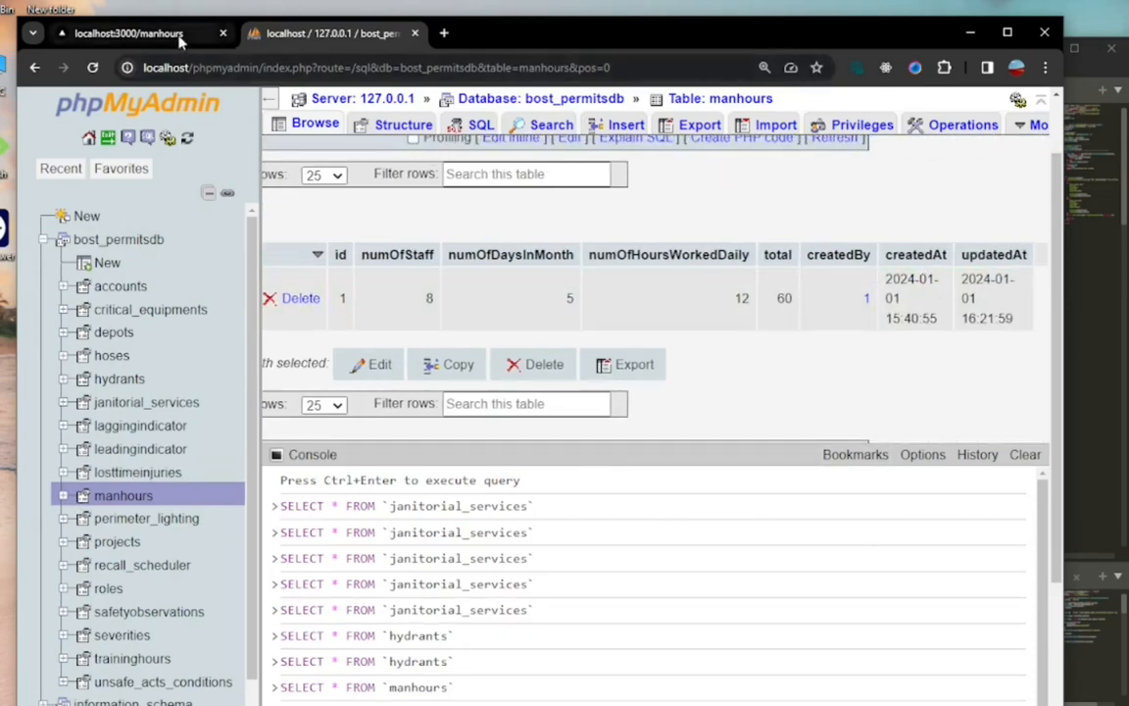
- Run the date filter on the Man Hours page with the Console showing its logged result
left_click(128, 31)
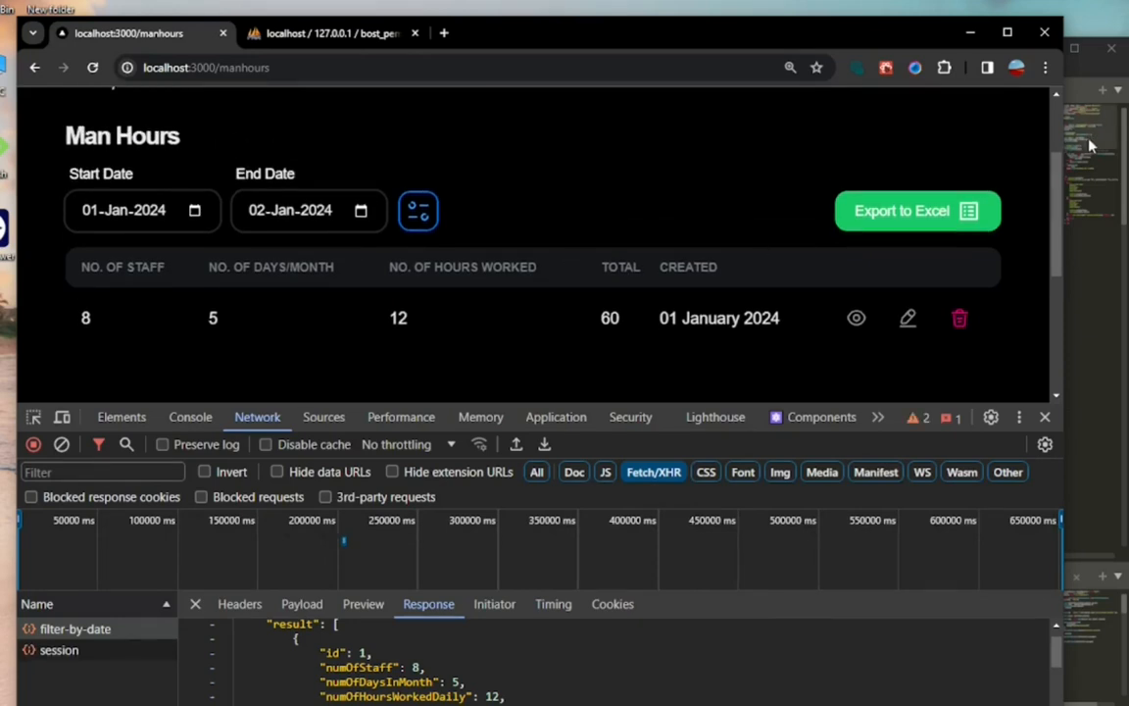
left_click(191, 416)
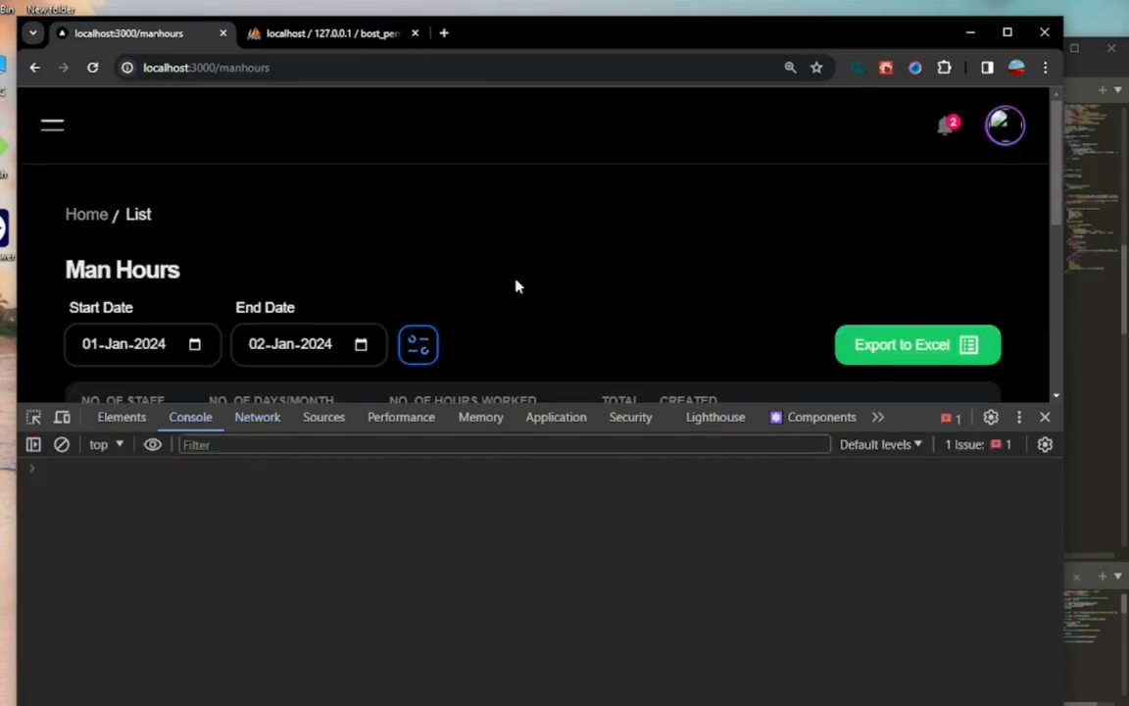
left_click(290, 343)
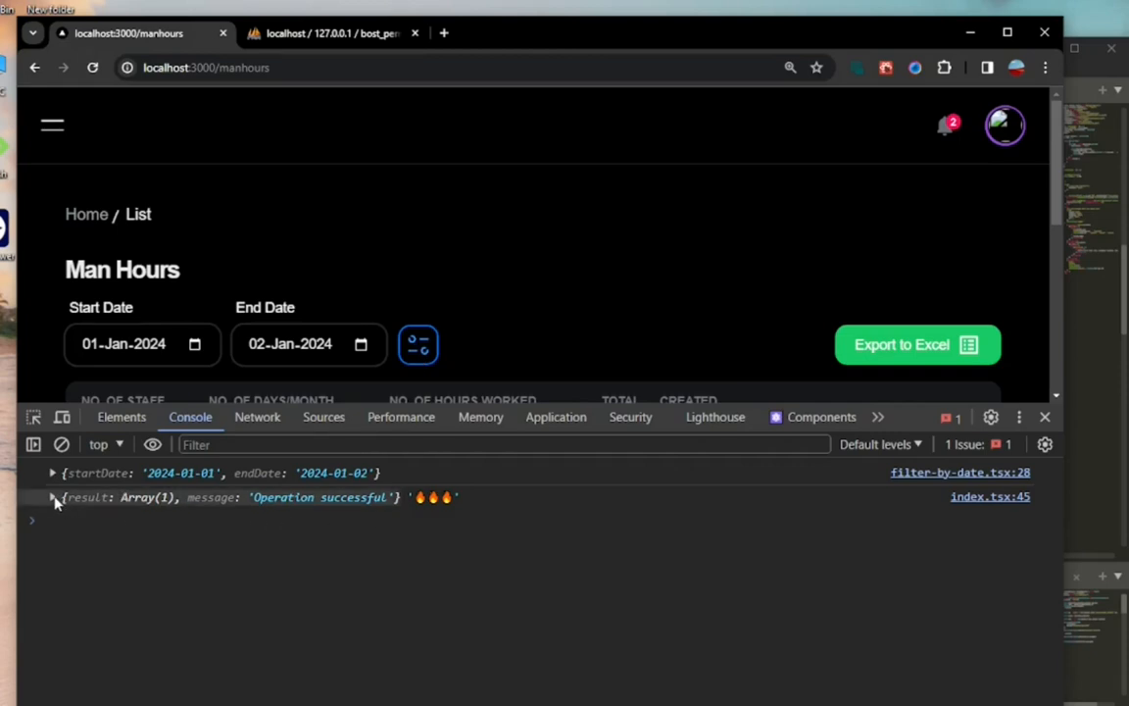
- Expand the logged response object, its result array and the one returned manhours record
left_click(51, 498)
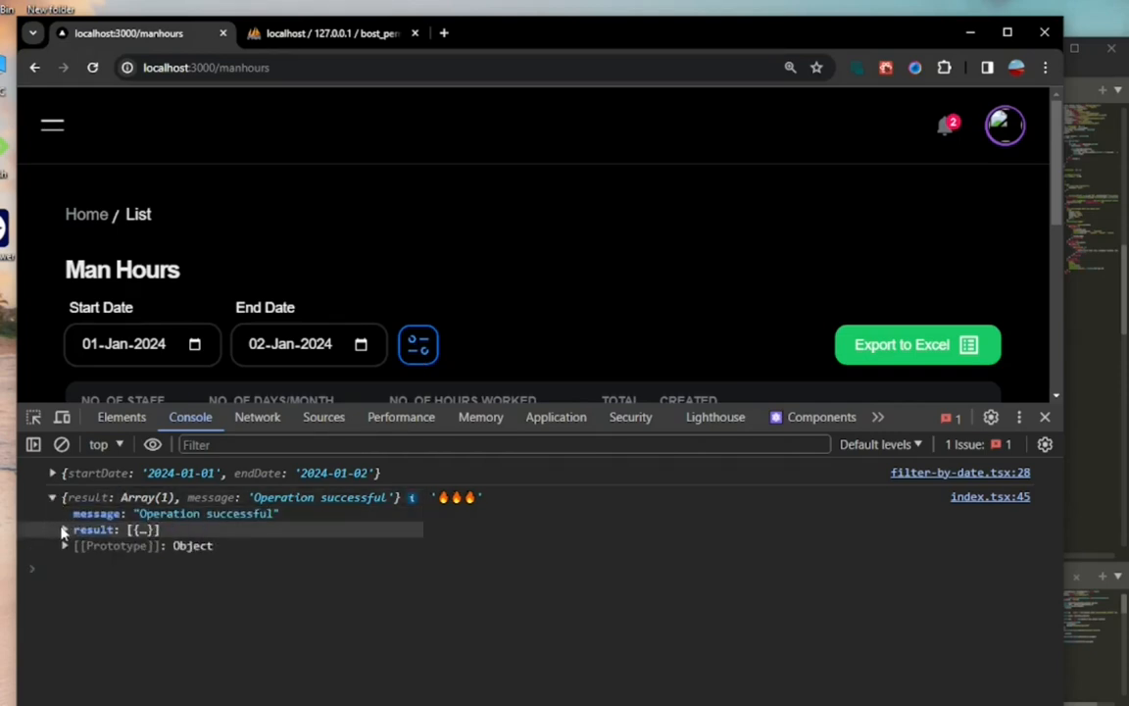
left_click(65, 529)
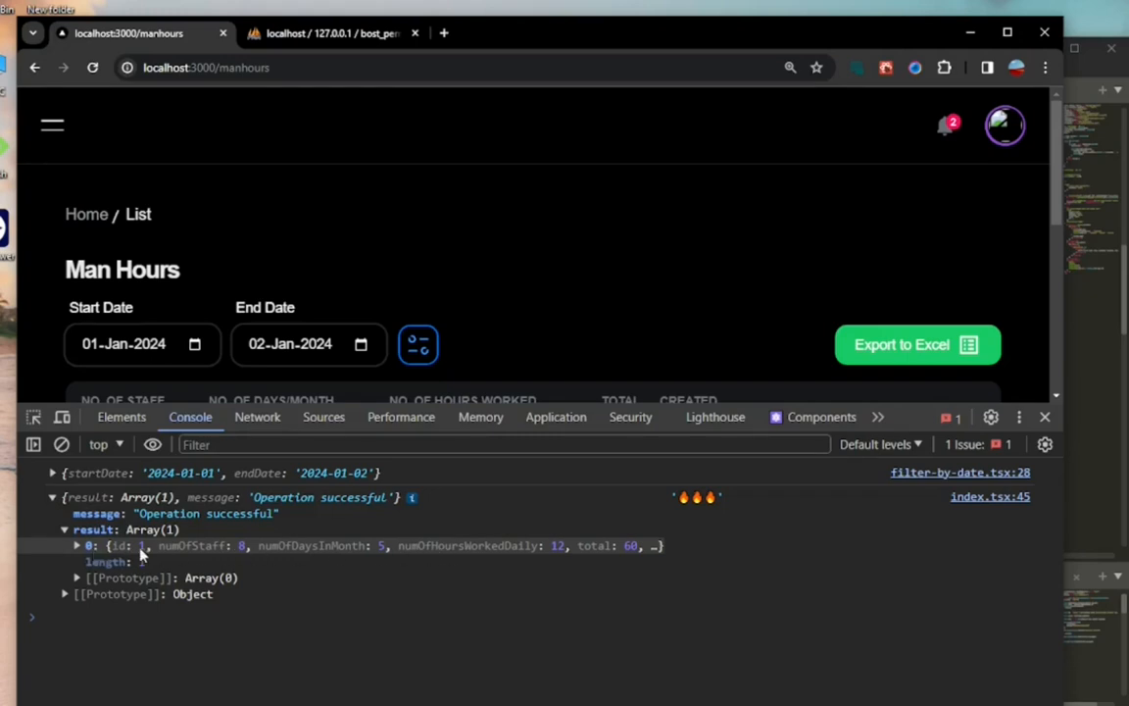
left_click(77, 545)
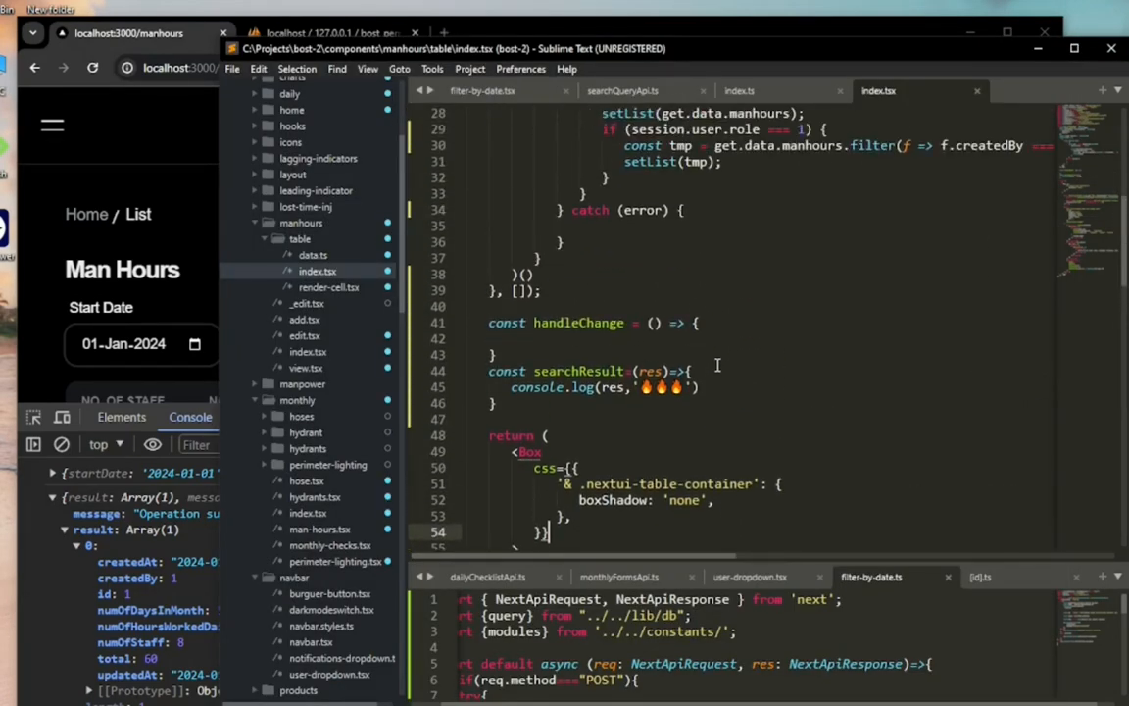
left_click(483, 91)
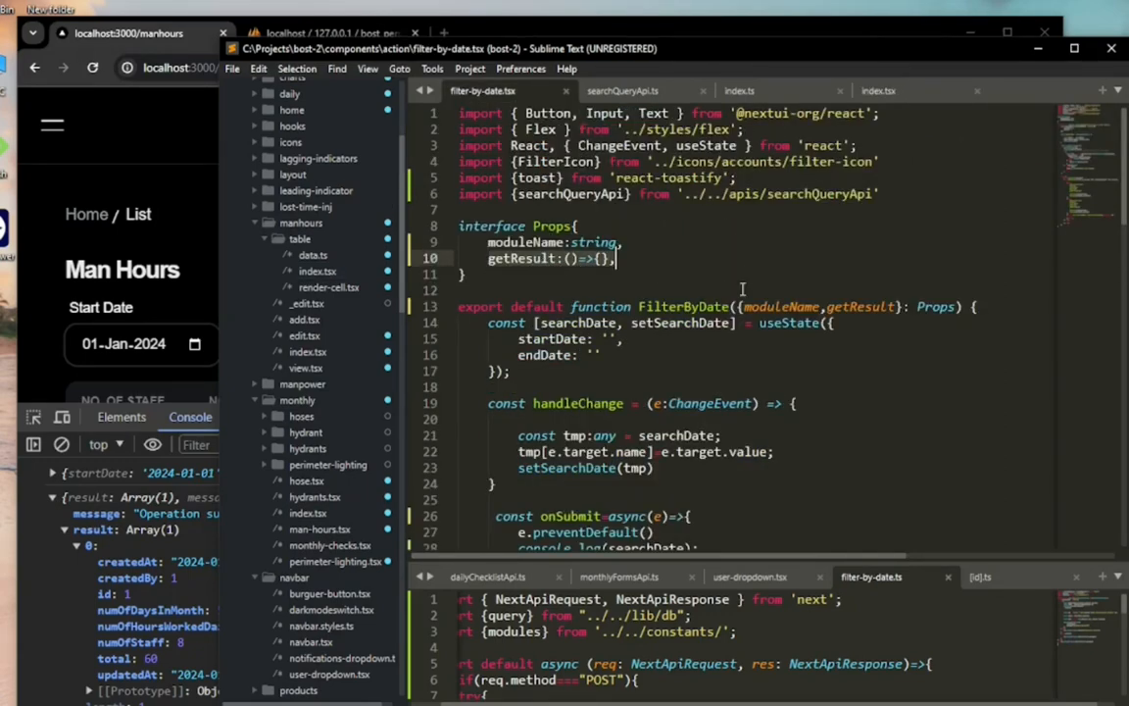
double_click(859, 306)
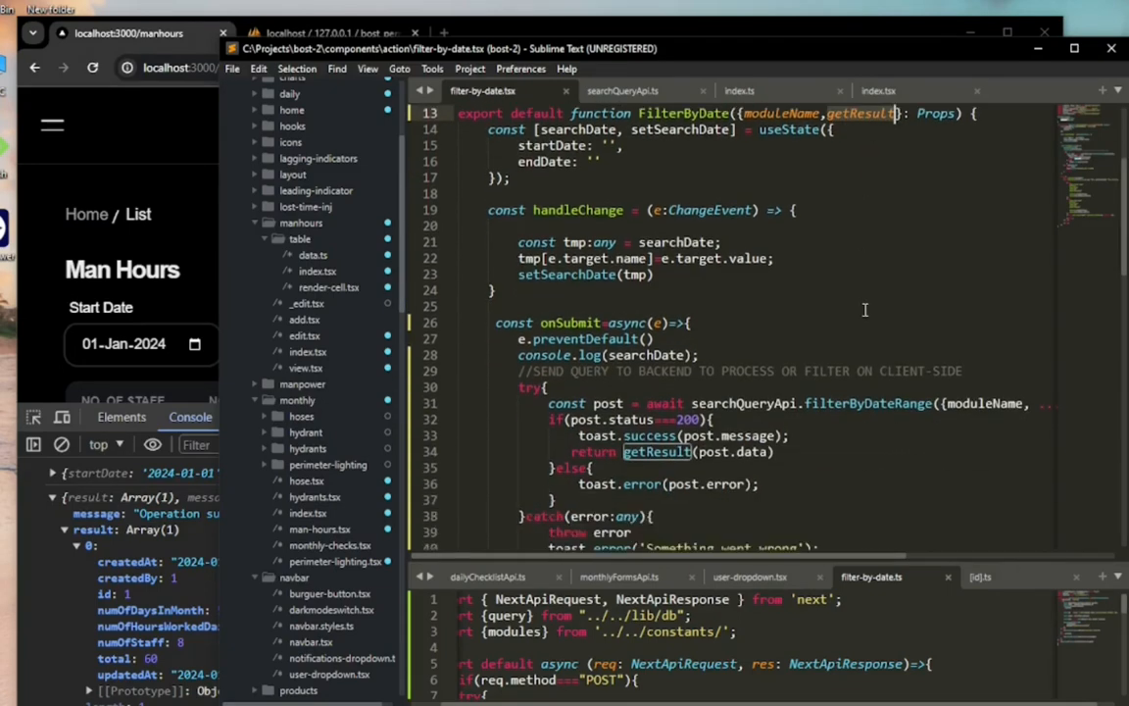
scroll("down", 3)
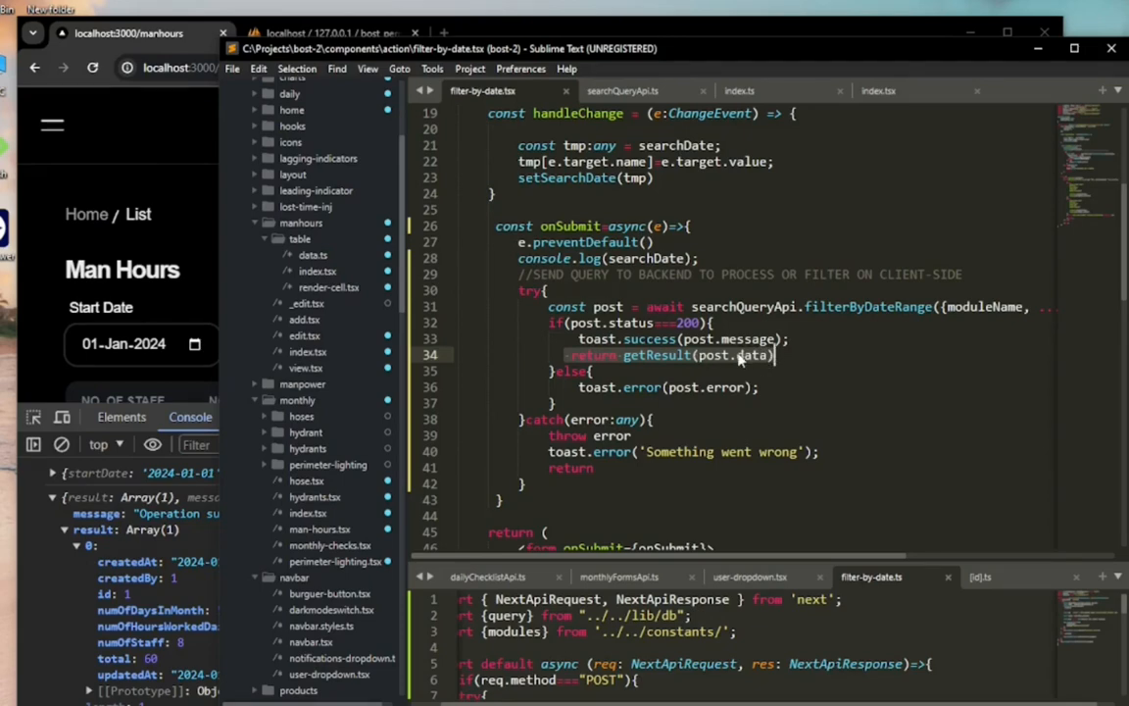
mouse_move(878, 90)
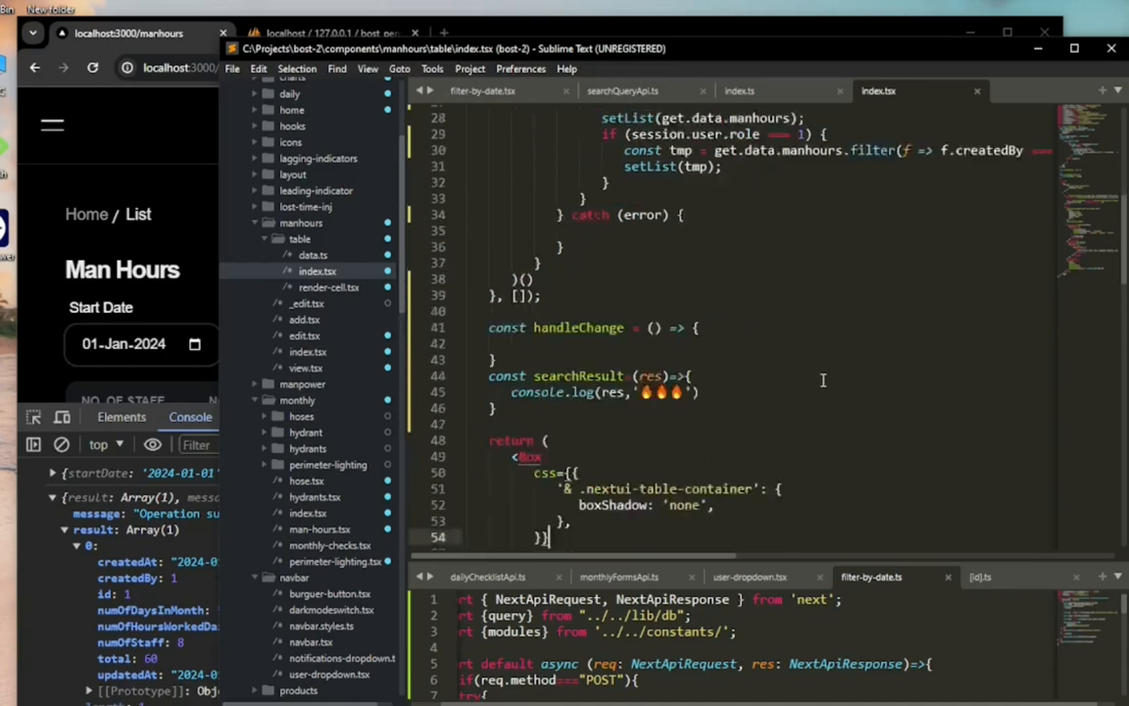
scroll("down", 3)
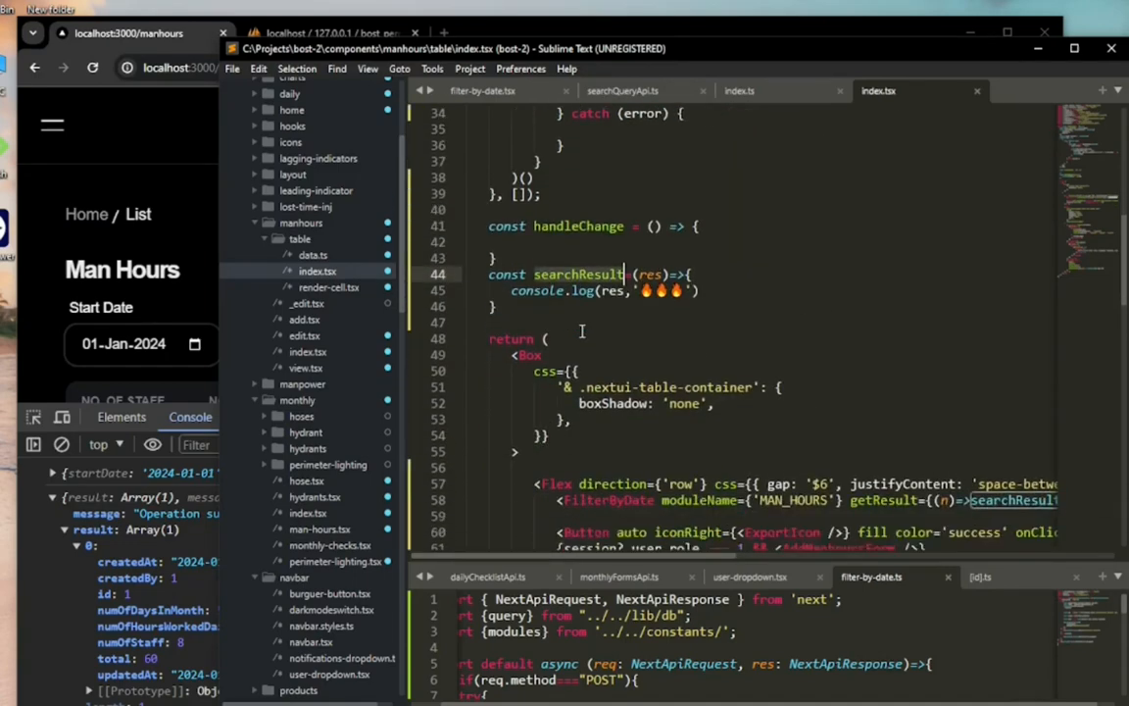
scroll("down", 3)
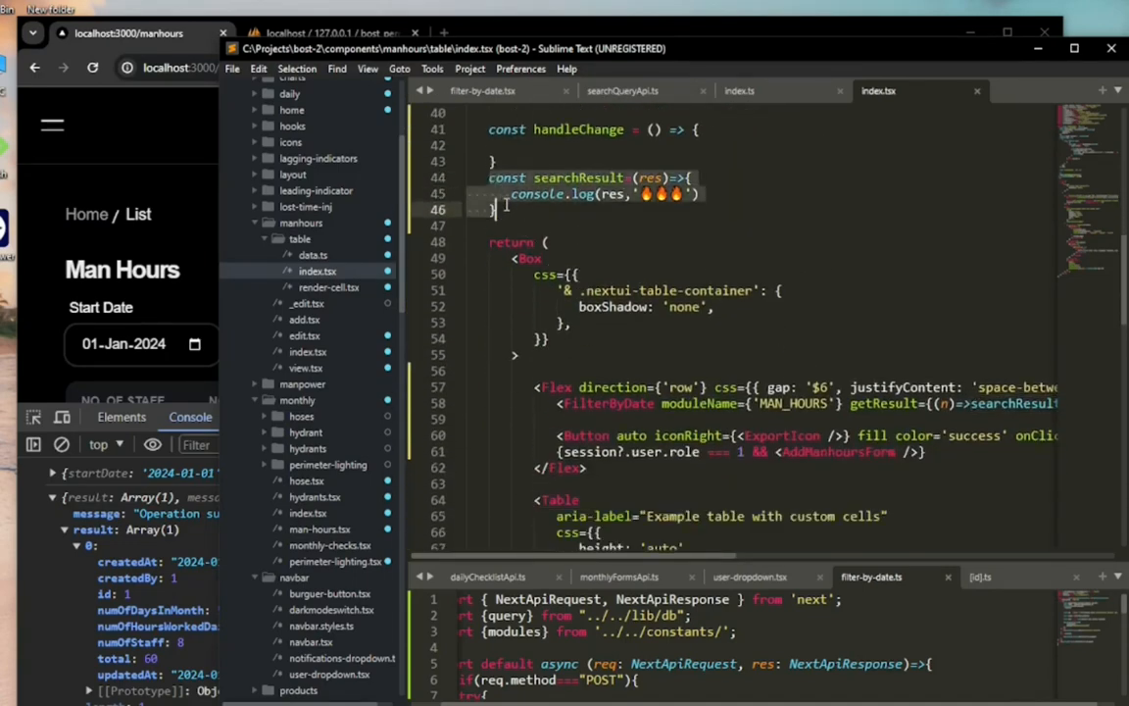
scroll("down", 3)
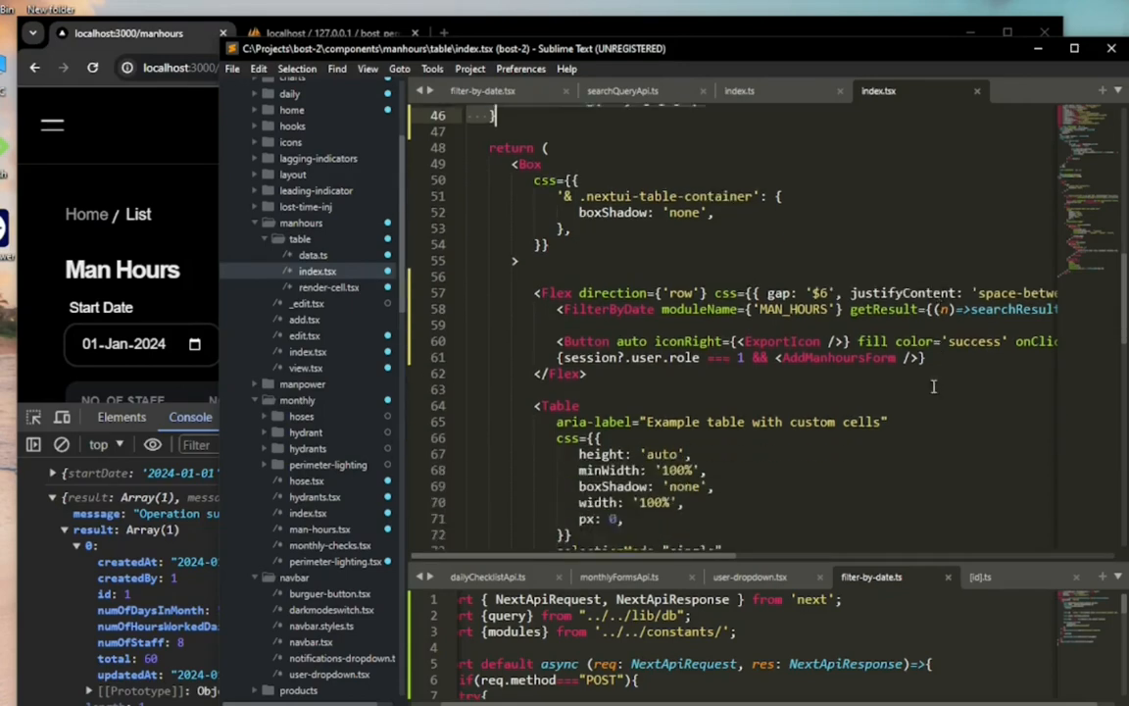
scroll("right", 3)
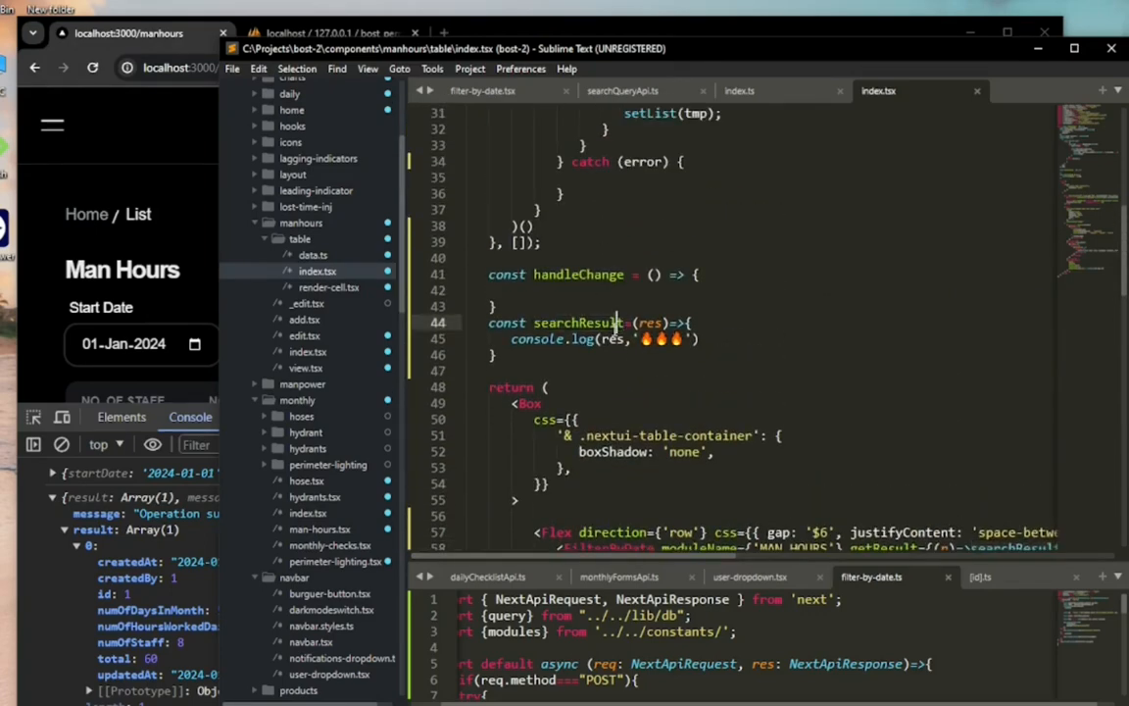
double_click(579, 322)
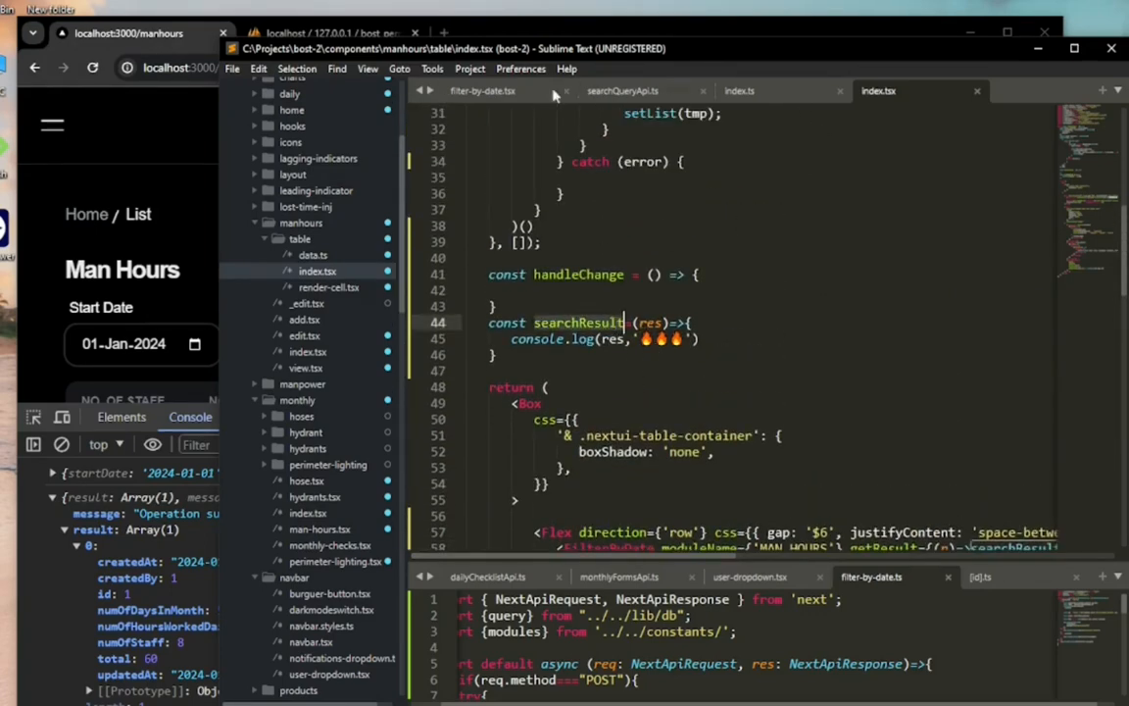
left_click(482, 90)
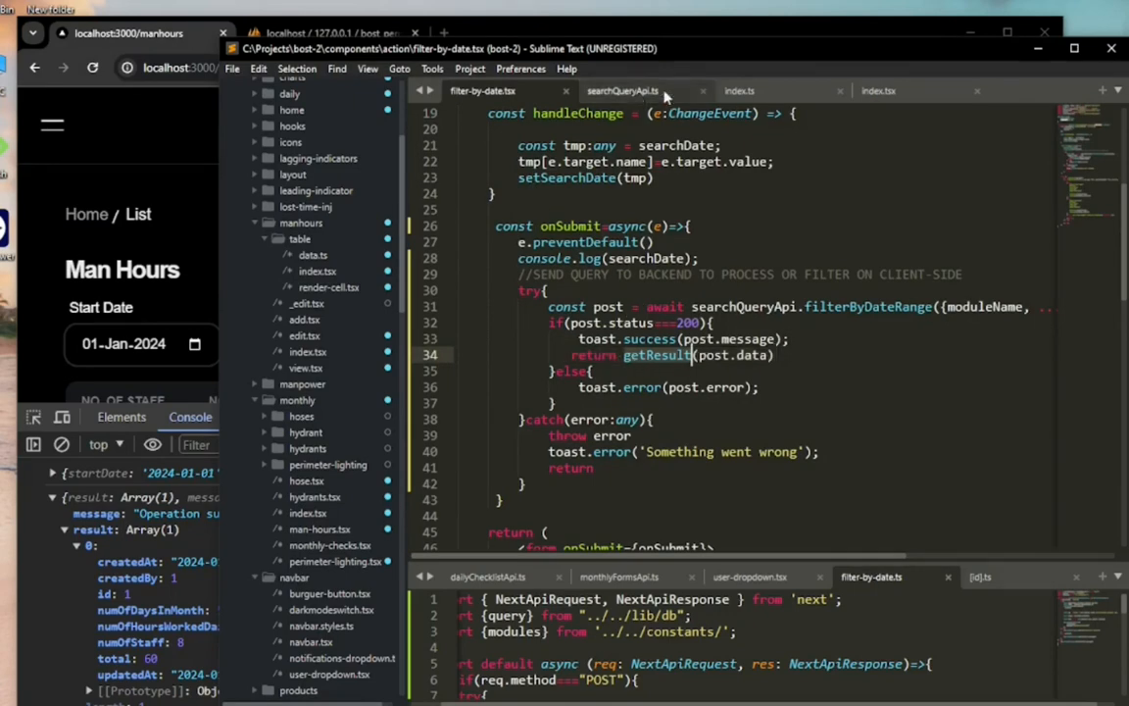
left_click(878, 90)
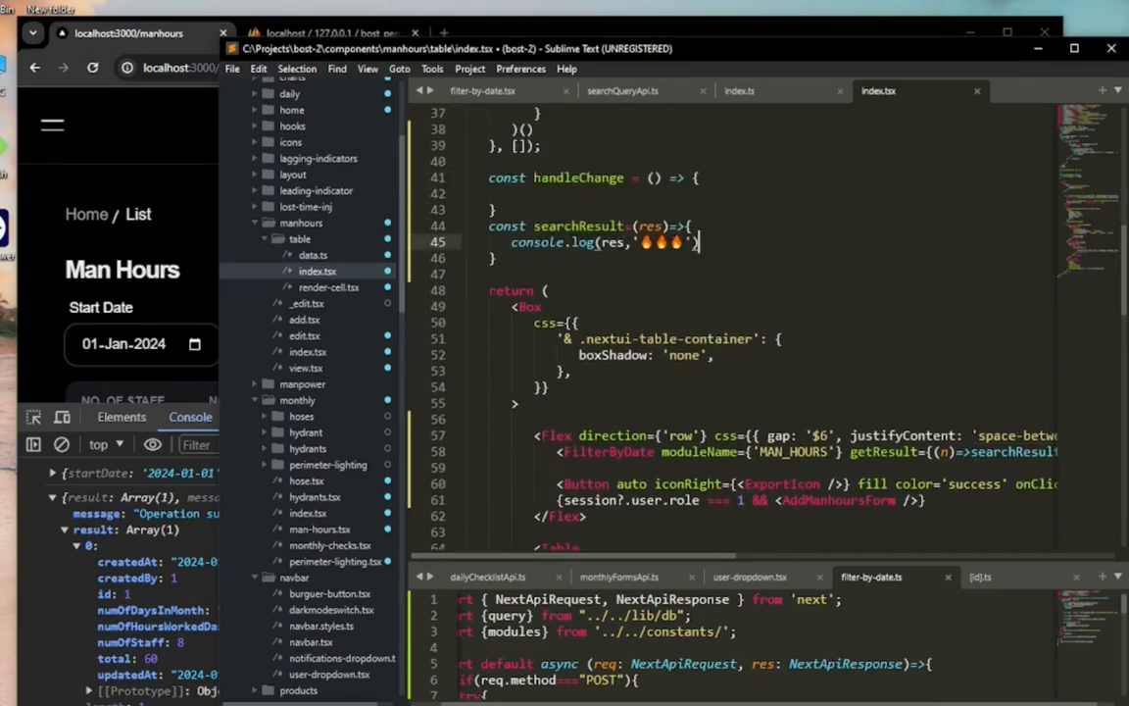
- Write the comment '// you can now set to state or do what you' below the console.log in searchResult
type("//")
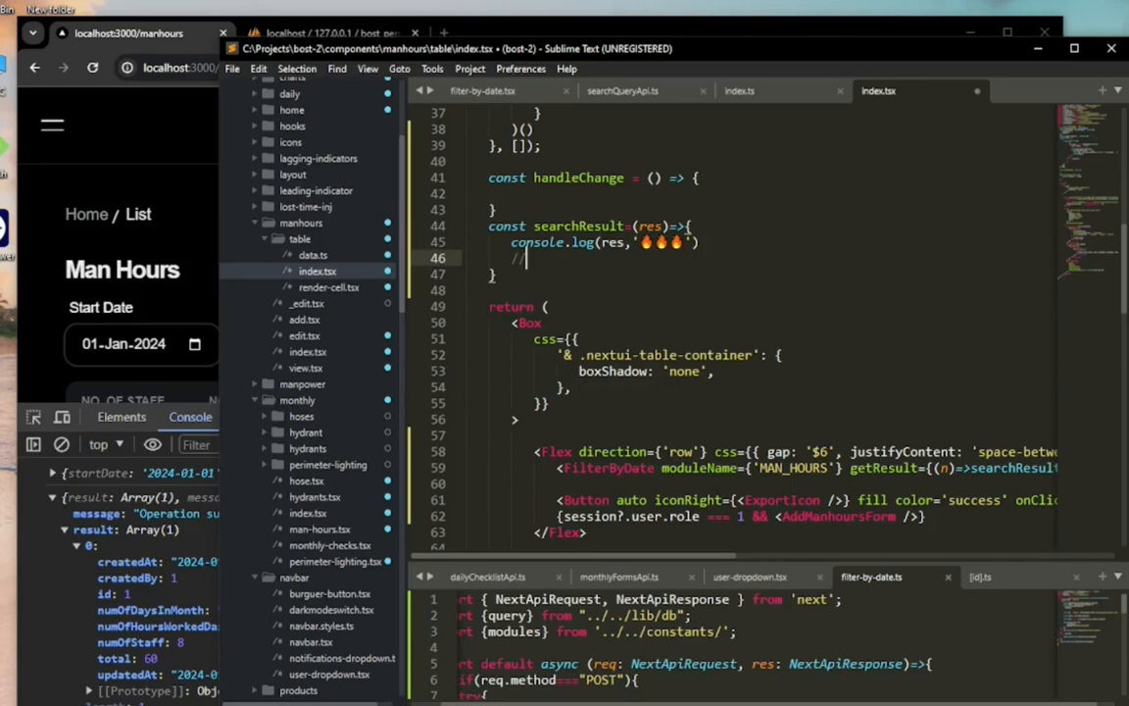
type("you can")
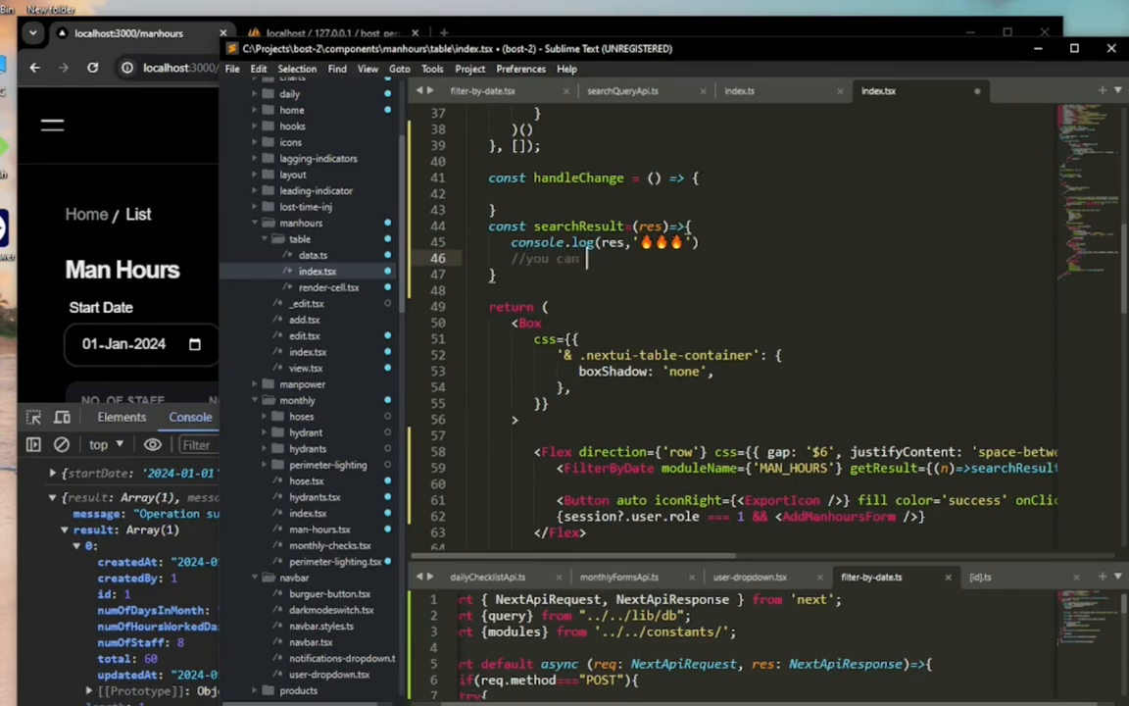
type("now")
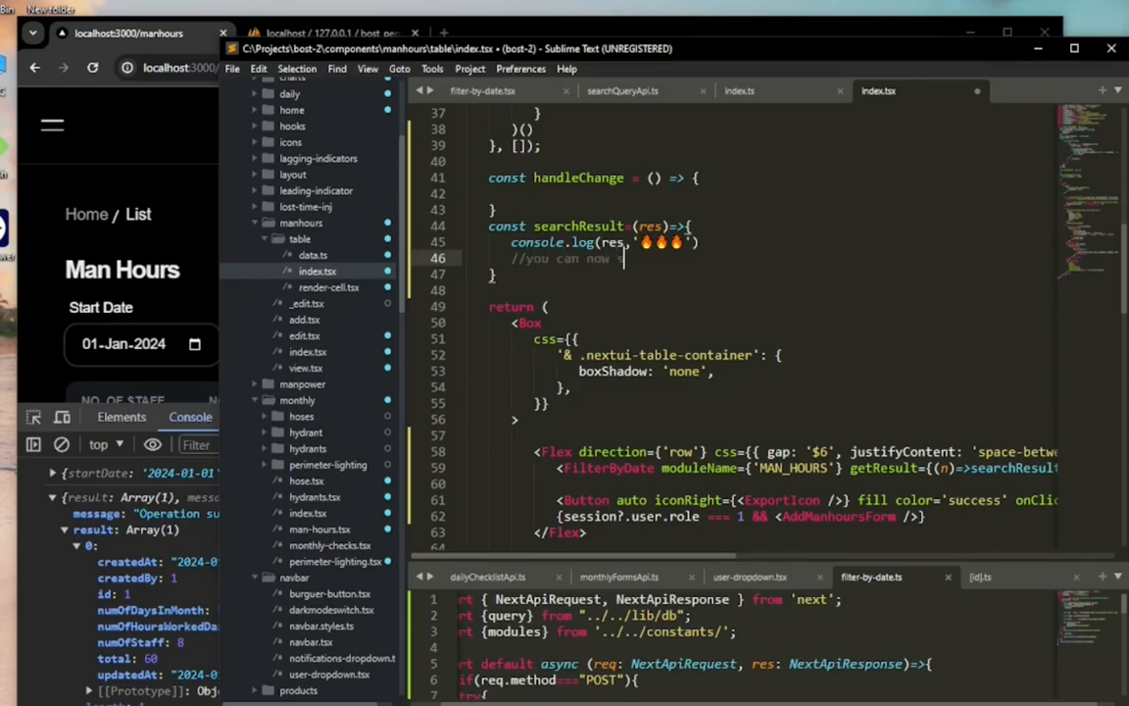
type("set to")
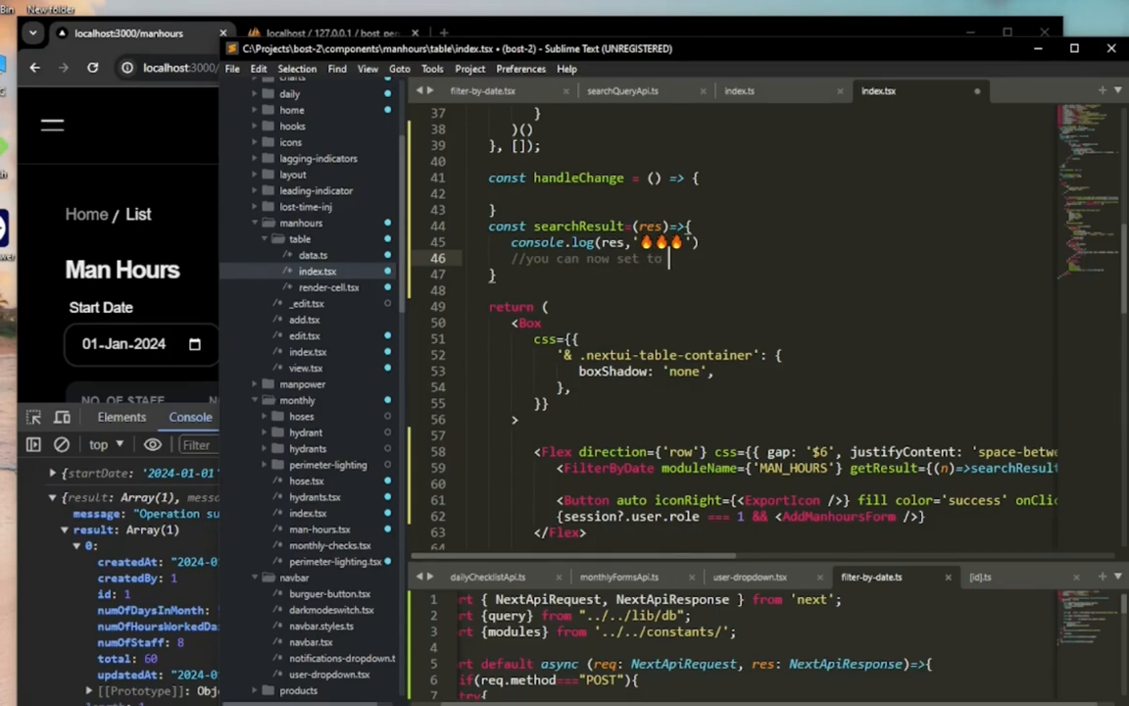
type("state")
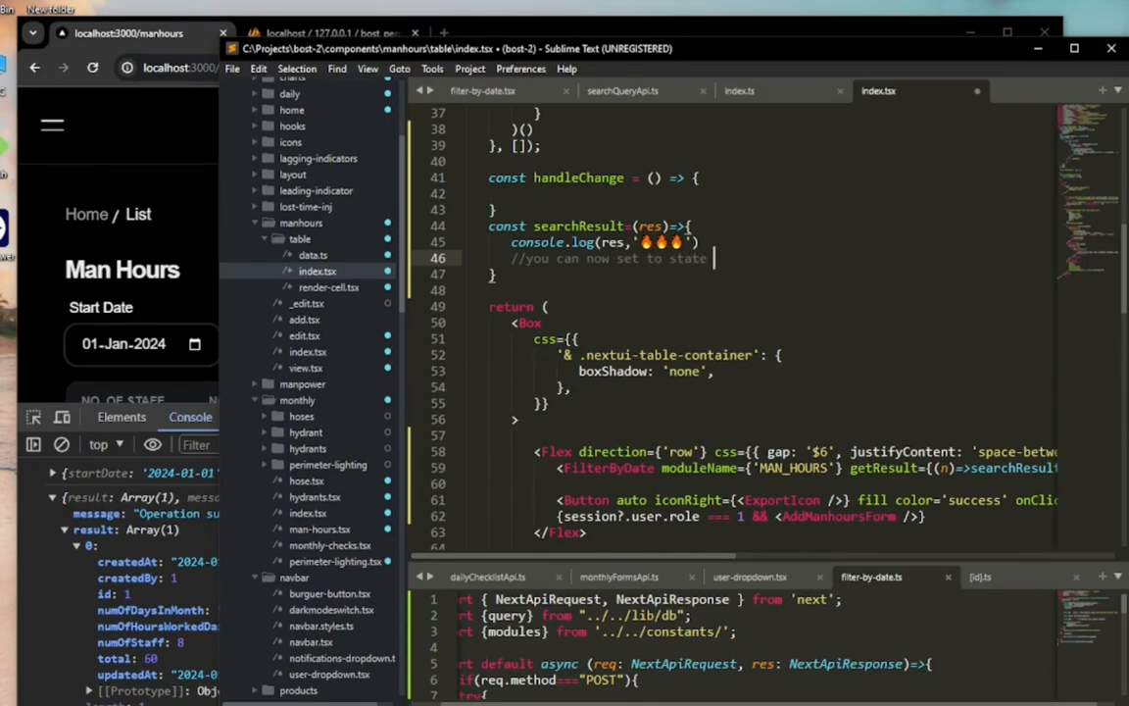
type("or")
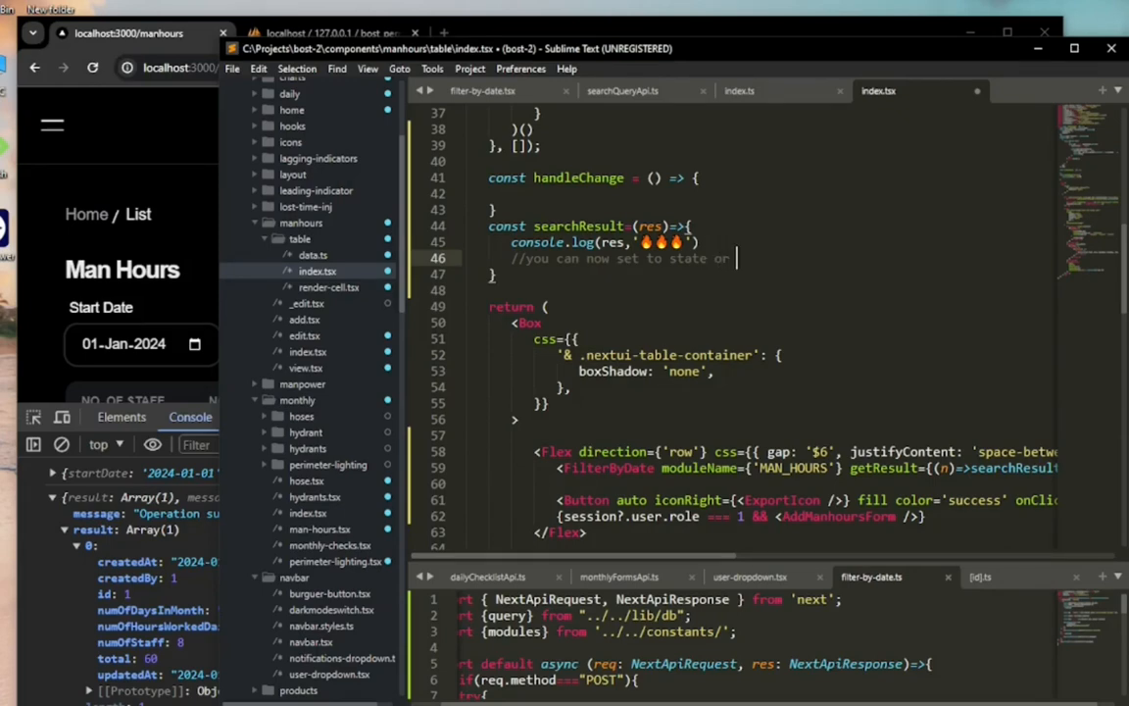
type("do wh")
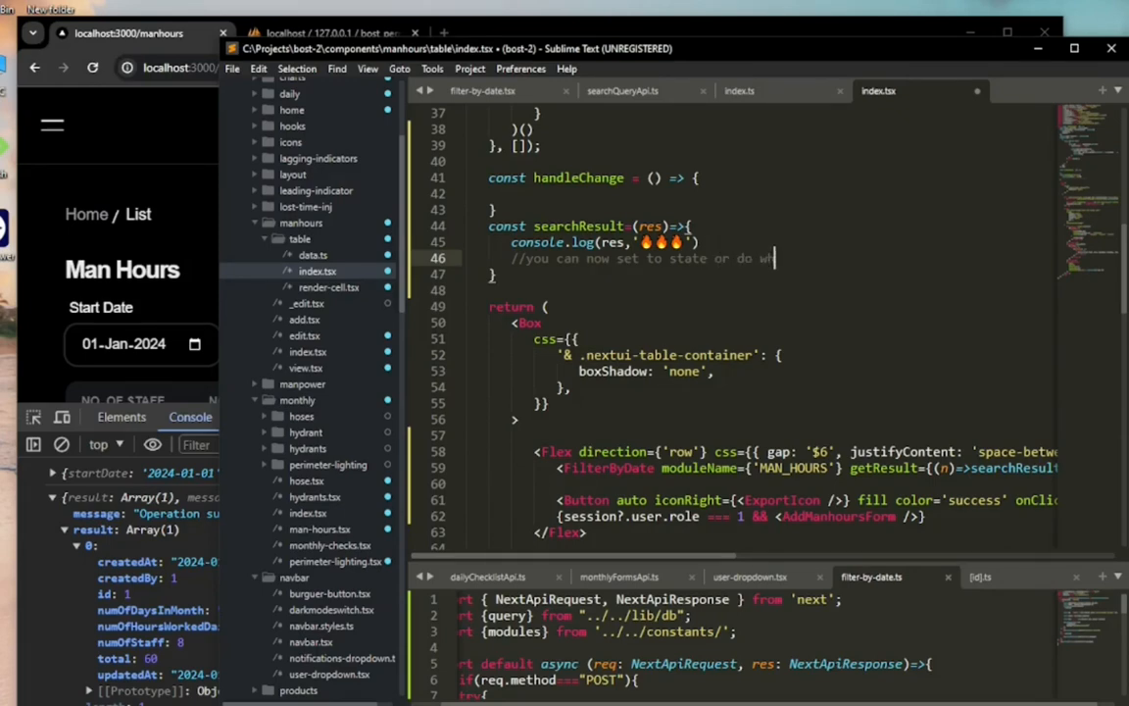
type("what you")
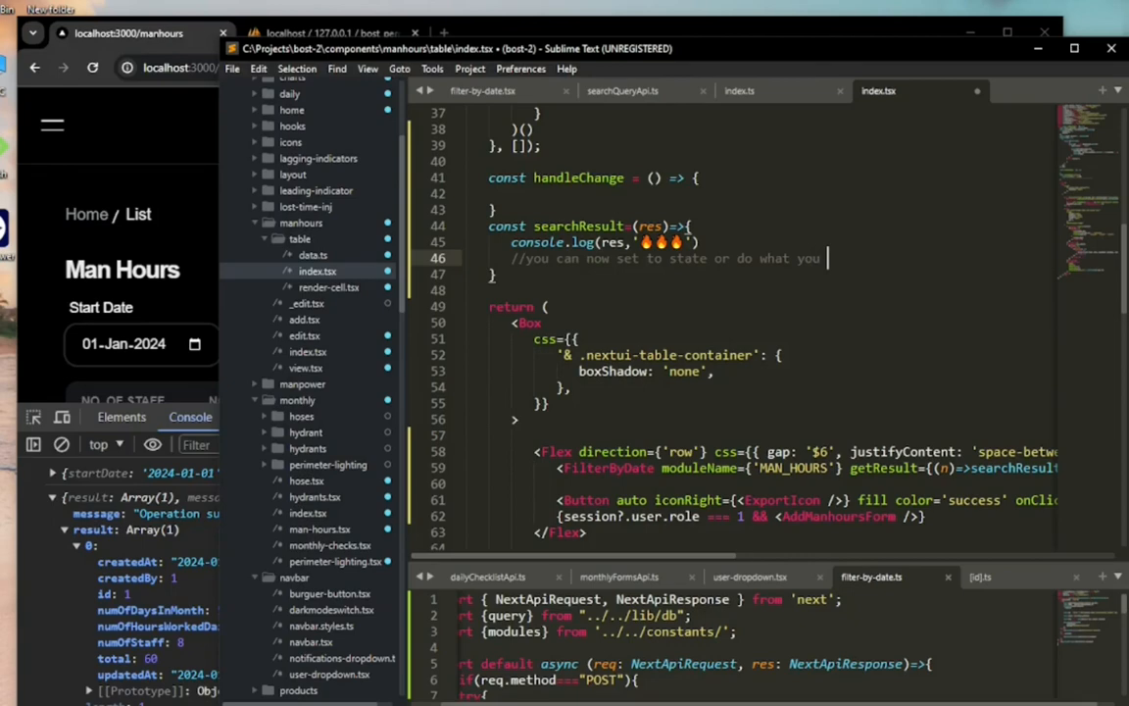